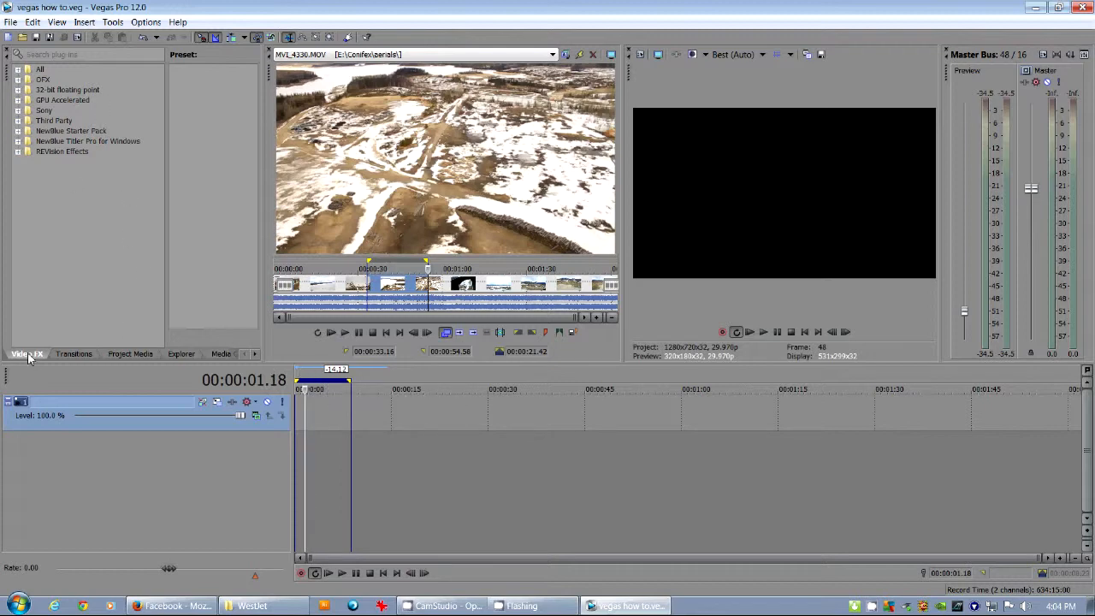
# Step: Browse the Explorer to the Comfex > aerials folder listing its MOV clips
pyautogui.click(181, 353)
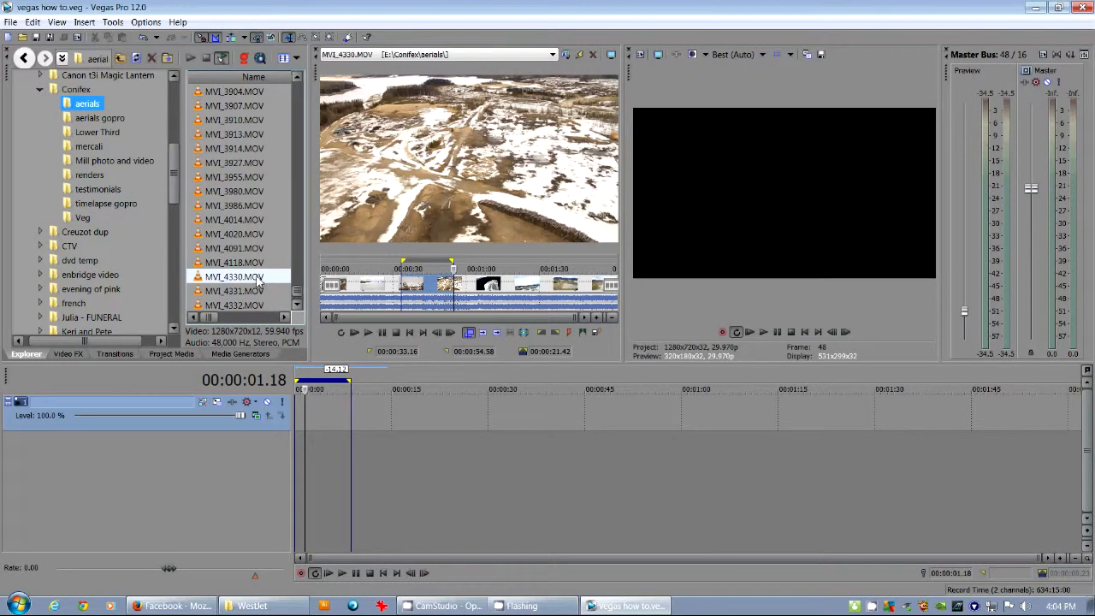
# Step: Place aerial clip MVI_4330.MOV as an event at the start of the timeline
pyautogui.click(235, 277)
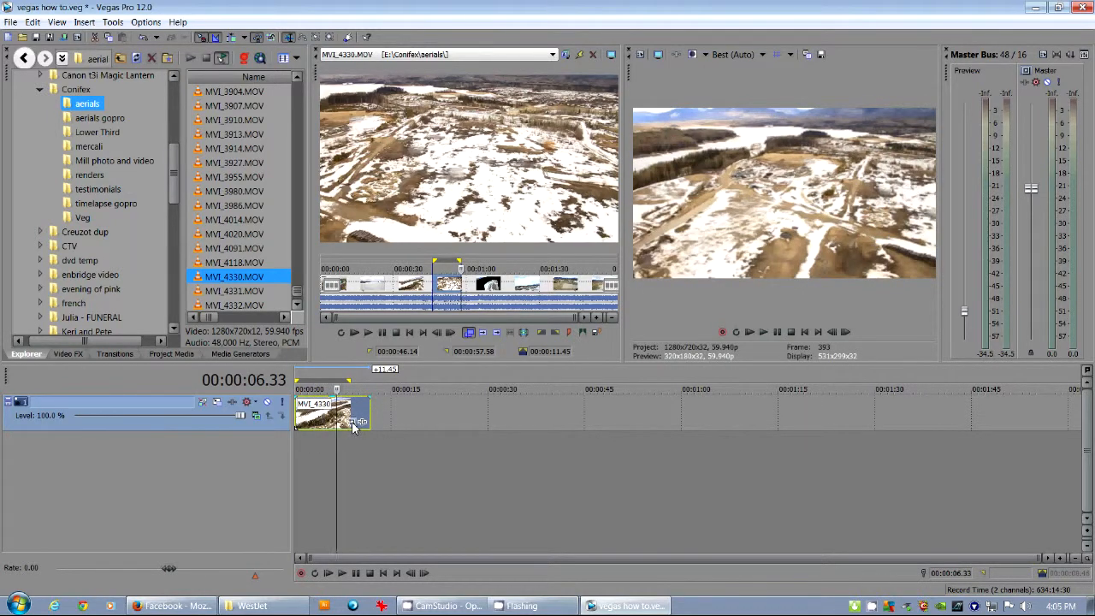
pyautogui.moveTo(359, 421)
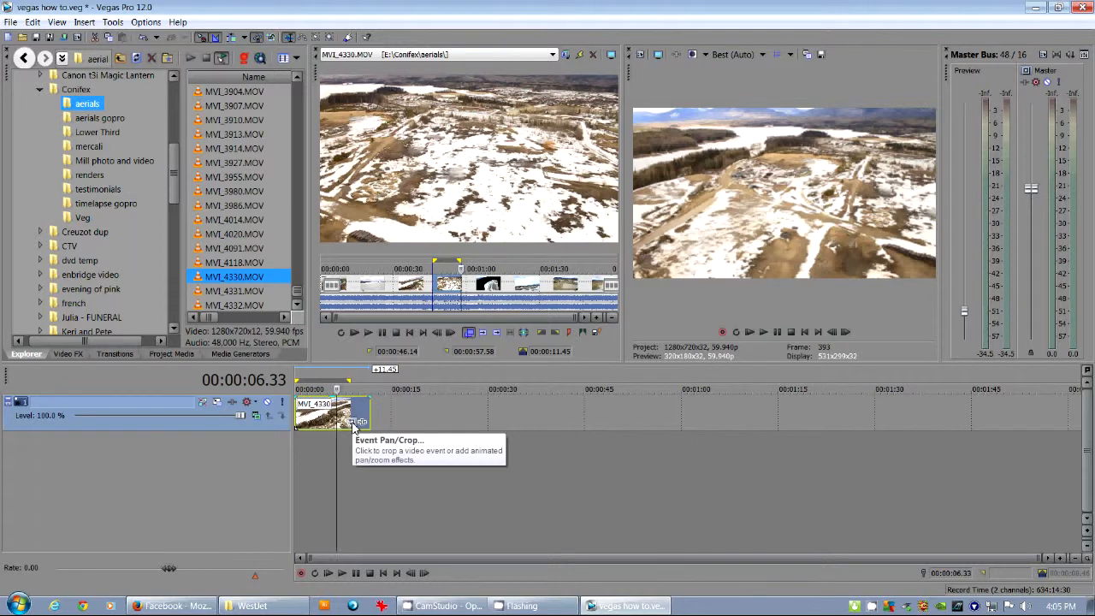
# Step: Show the Event Pan/Crop window for the MVI_4330 event beside the preview
pyautogui.click(359, 420)
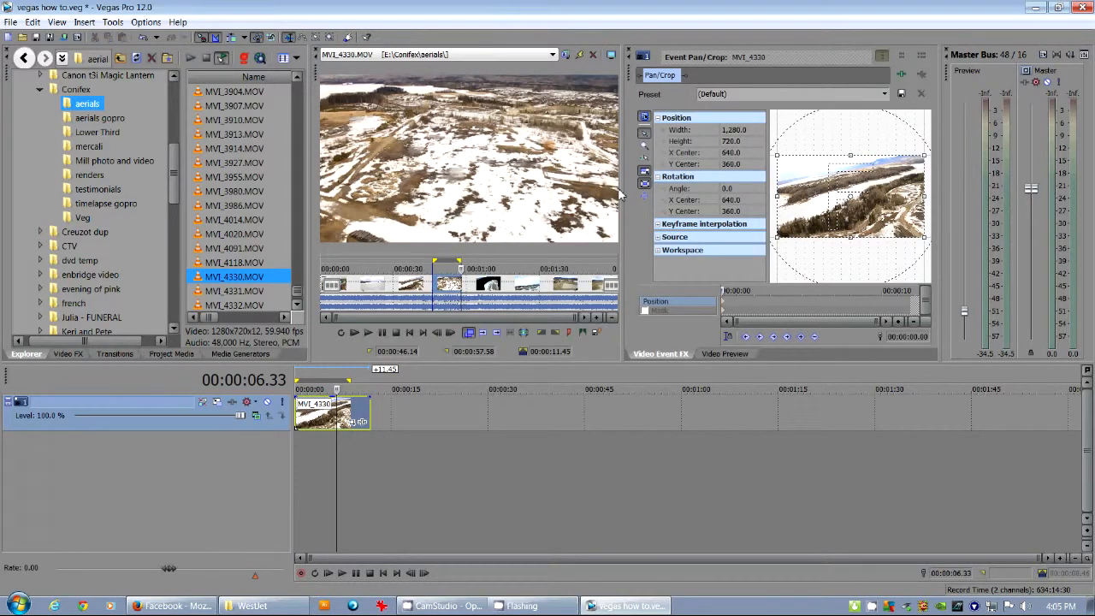
pyautogui.moveTo(630, 81)
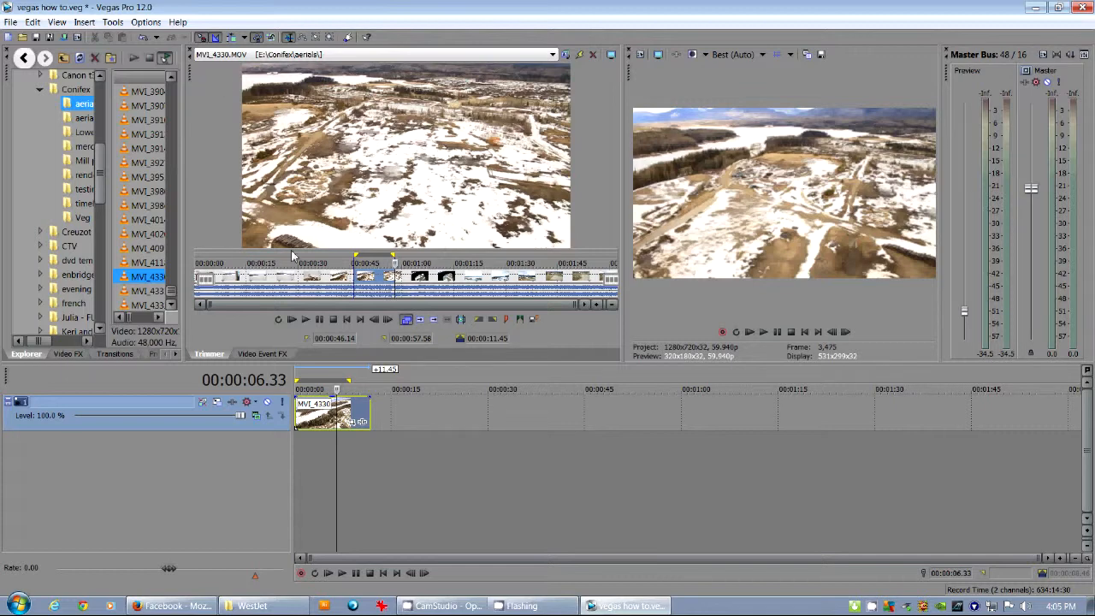
pyautogui.moveTo(189, 77)
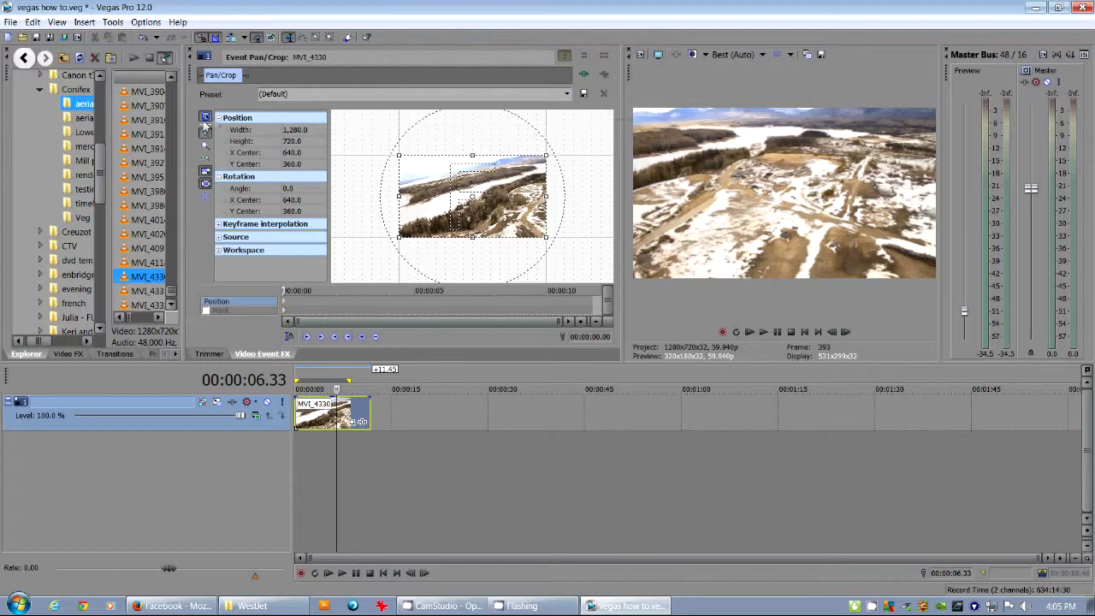
pyautogui.moveTo(205, 120)
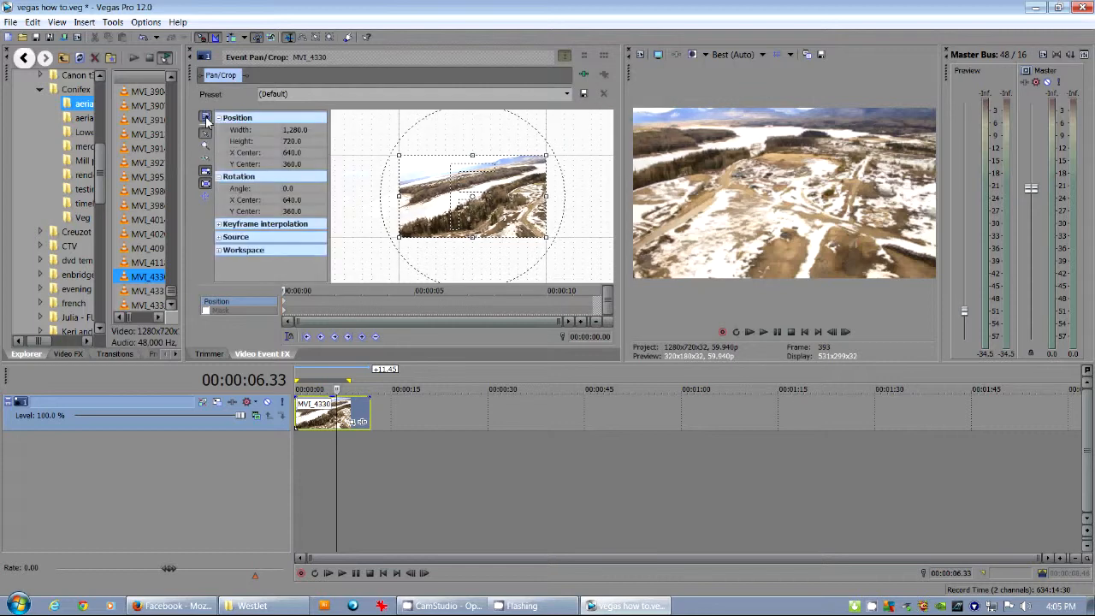
pyautogui.moveTo(205, 134)
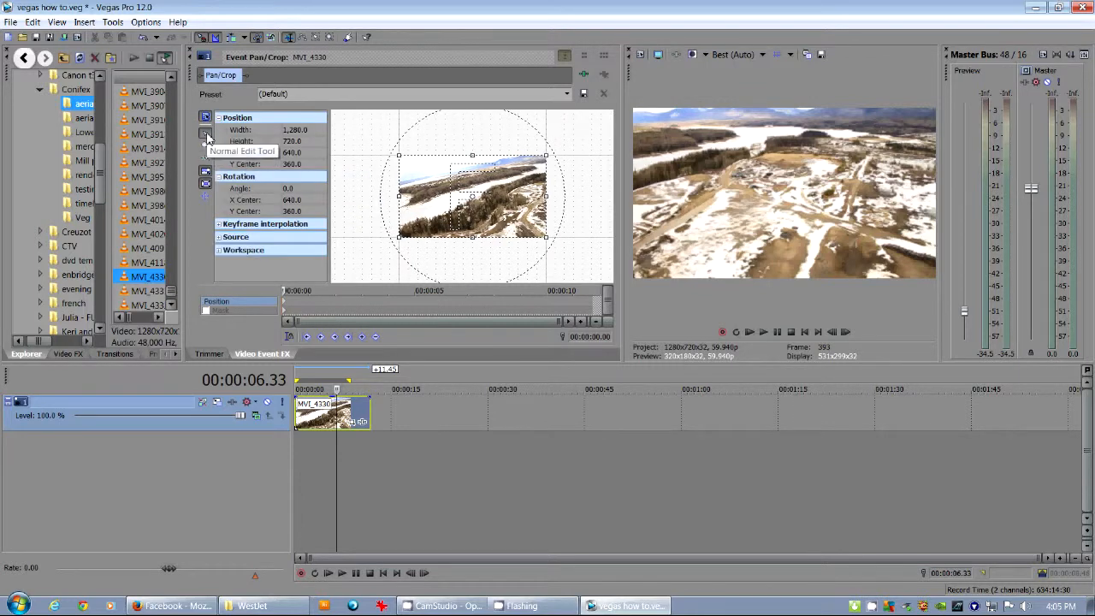
pyautogui.moveTo(205, 140)
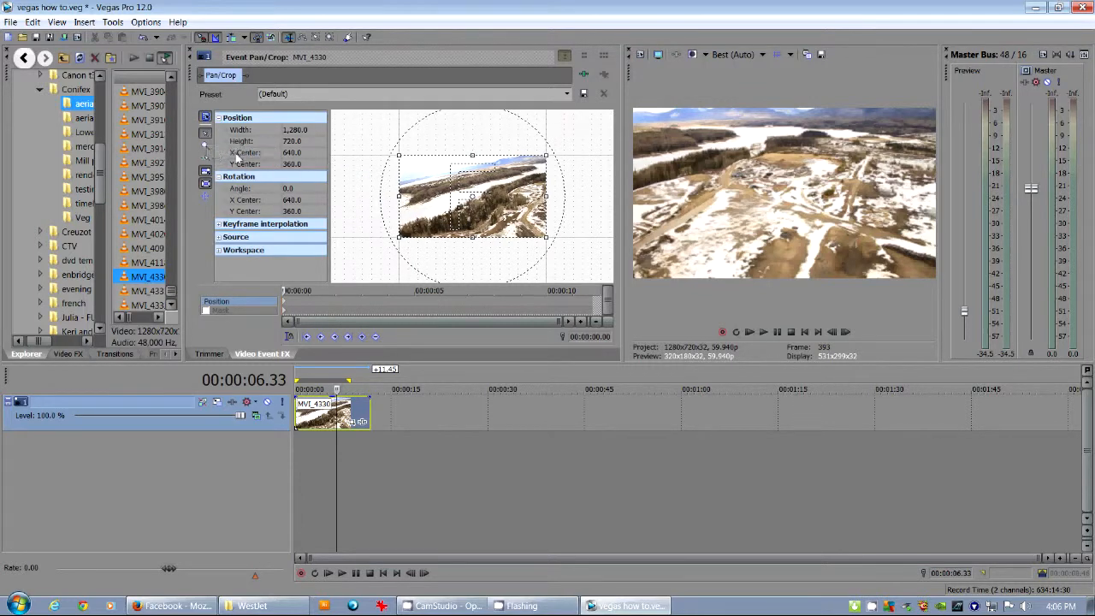
pyautogui.moveTo(205, 145)
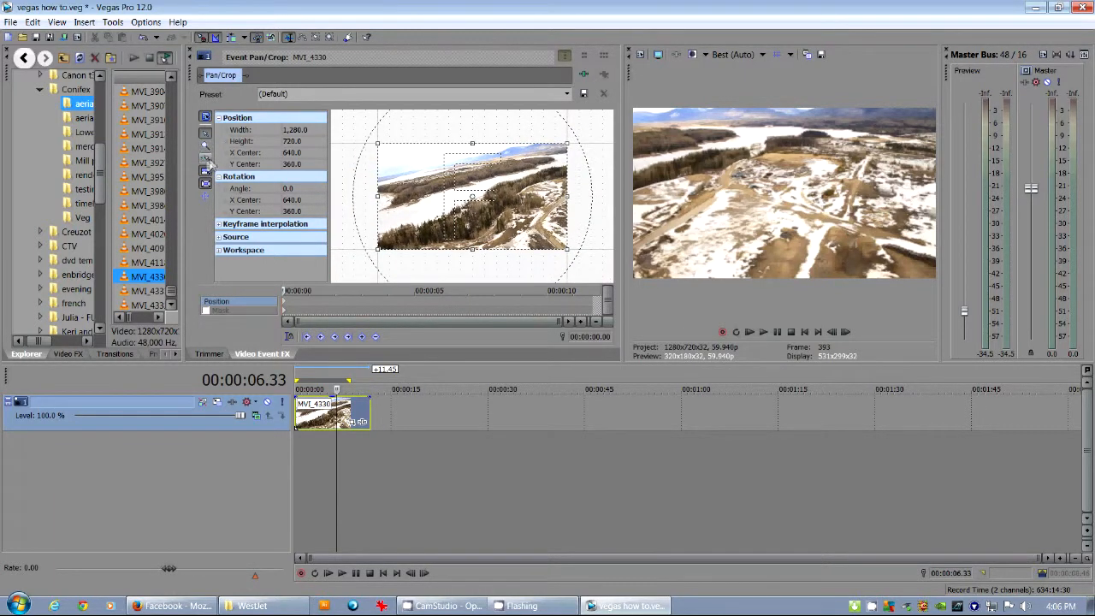
pyautogui.moveTo(483, 163)
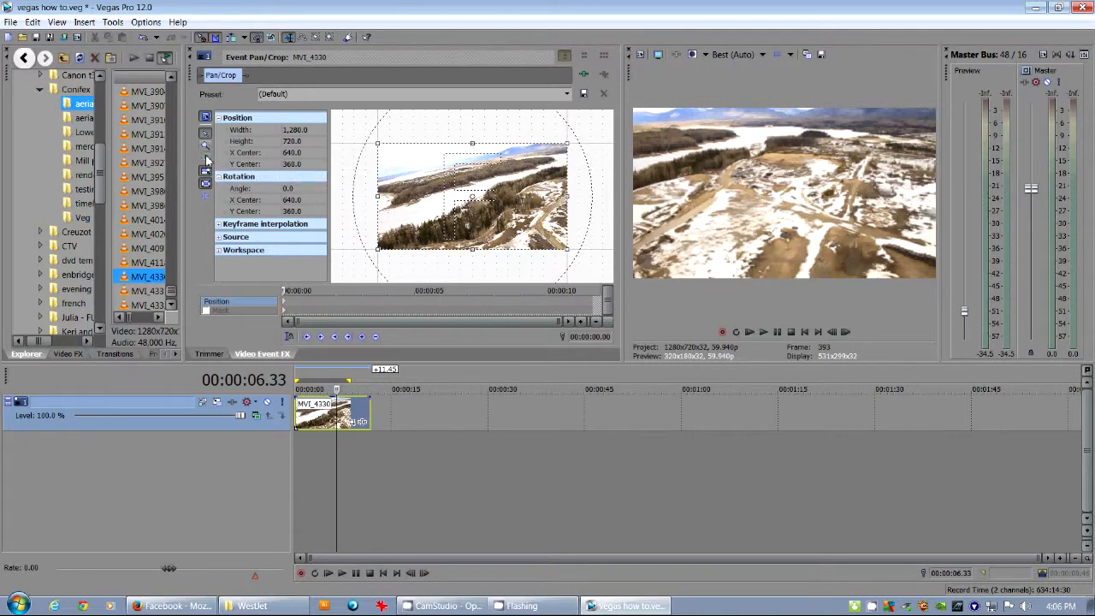
pyautogui.moveTo(470, 197); pyautogui.dragTo(496, 208)
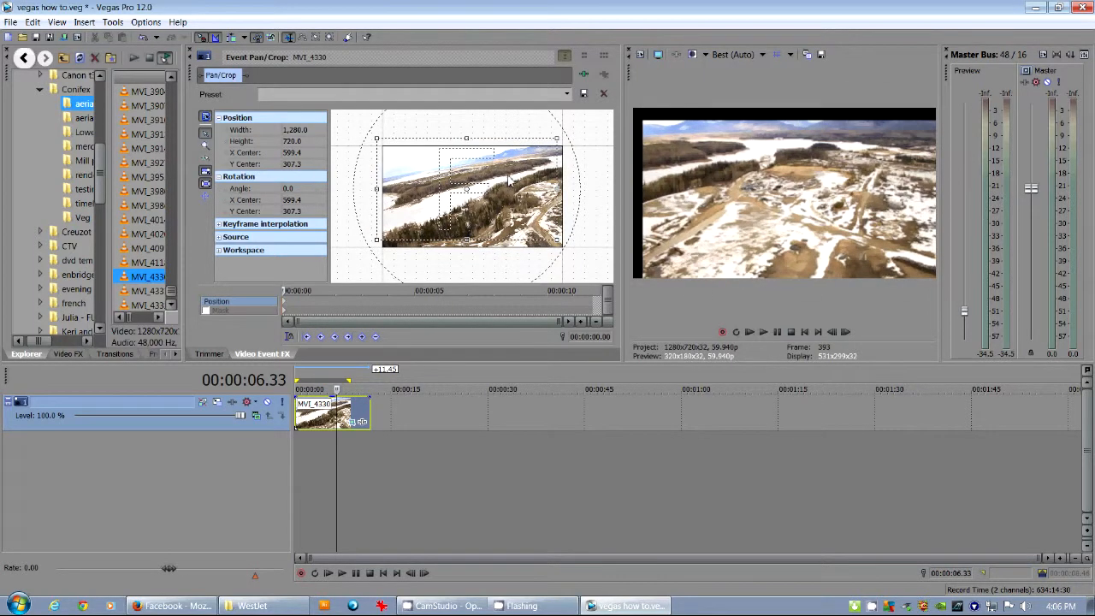
pyautogui.moveTo(465, 188); pyautogui.dragTo(462, 180)
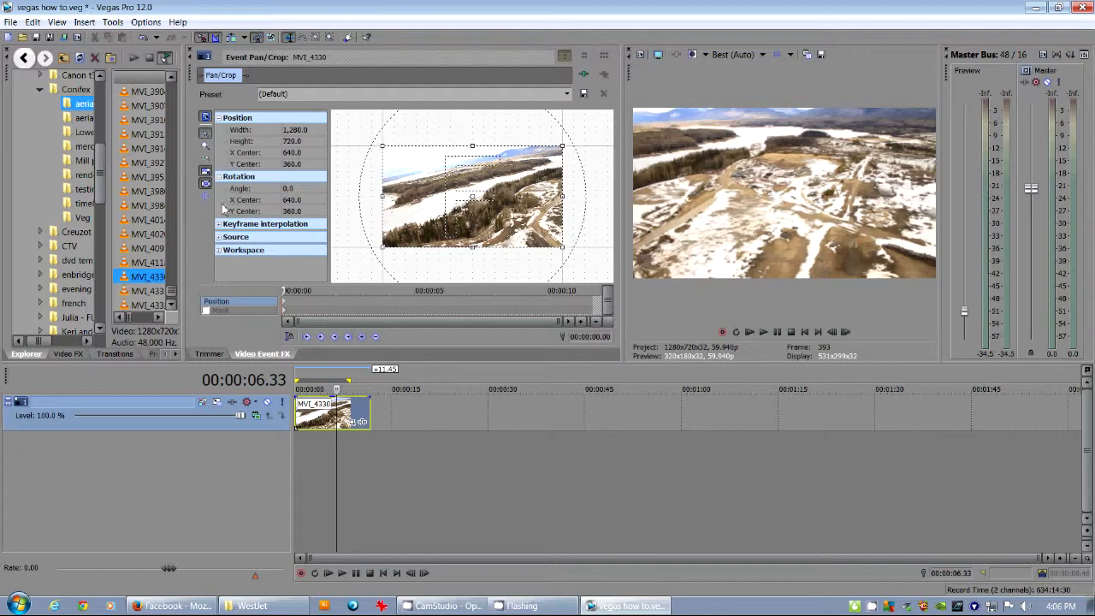
# Step: Use the framing box's context menu to re-center the crop frame on the clip
pyautogui.rightClick(470, 197)
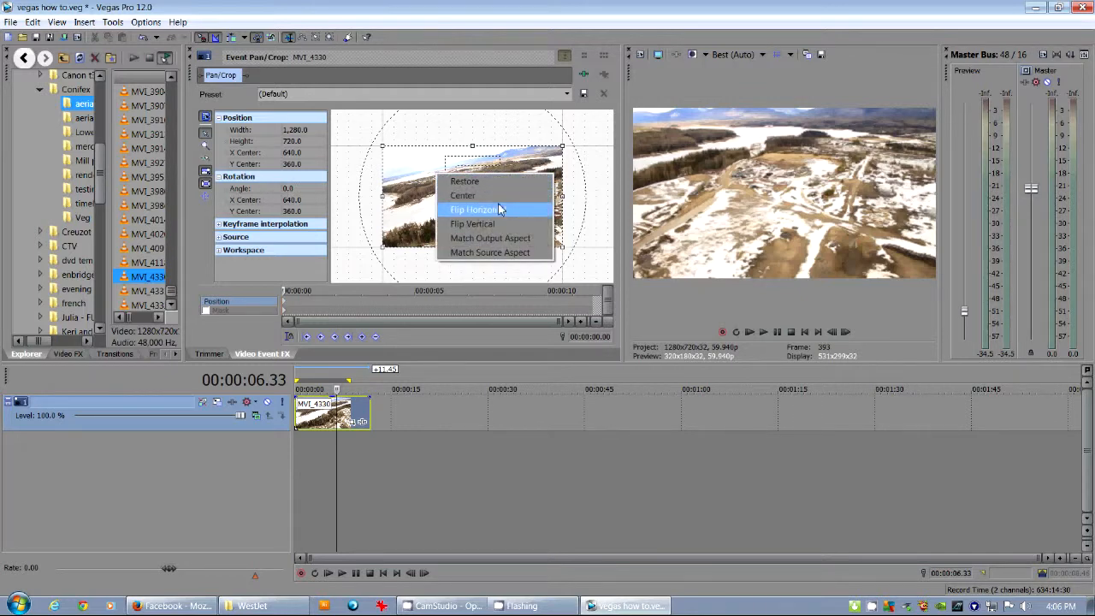
pyautogui.click(474, 209)
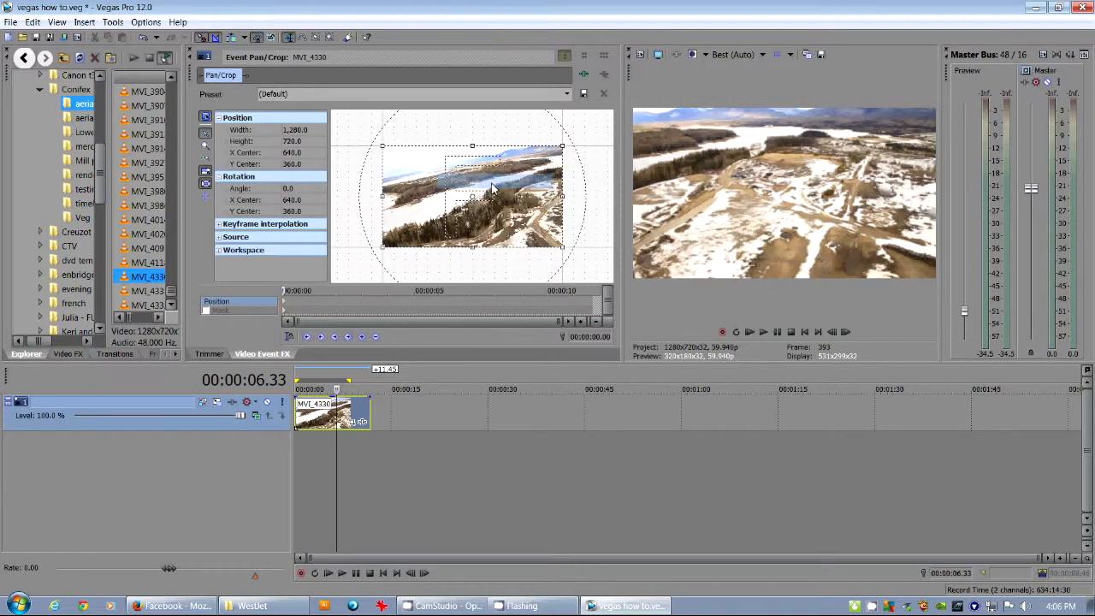
pyautogui.rightClick(471, 206)
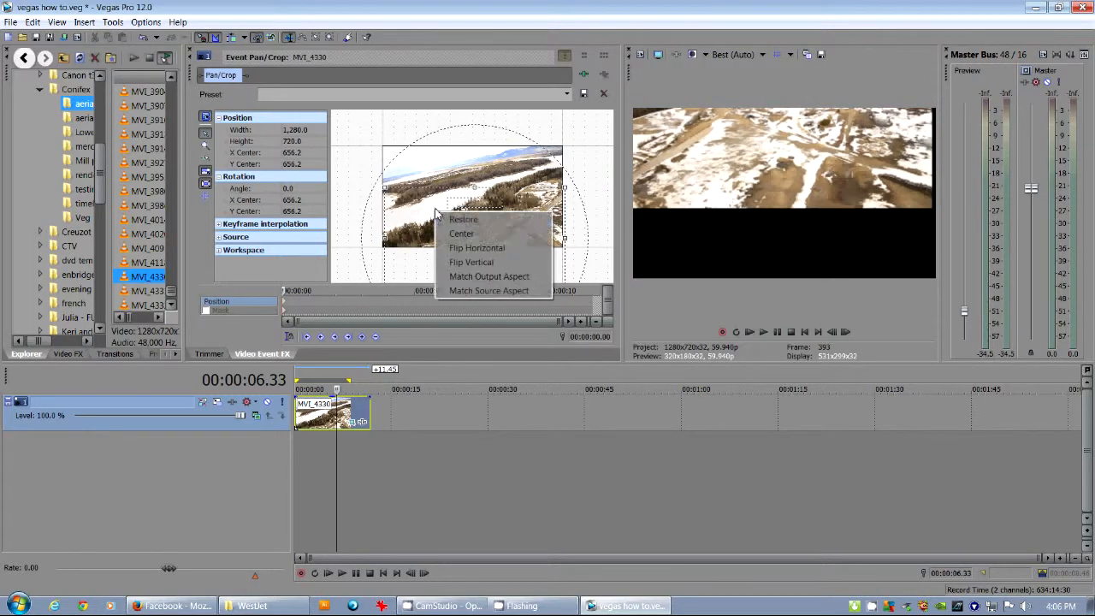
pyautogui.click(464, 219)
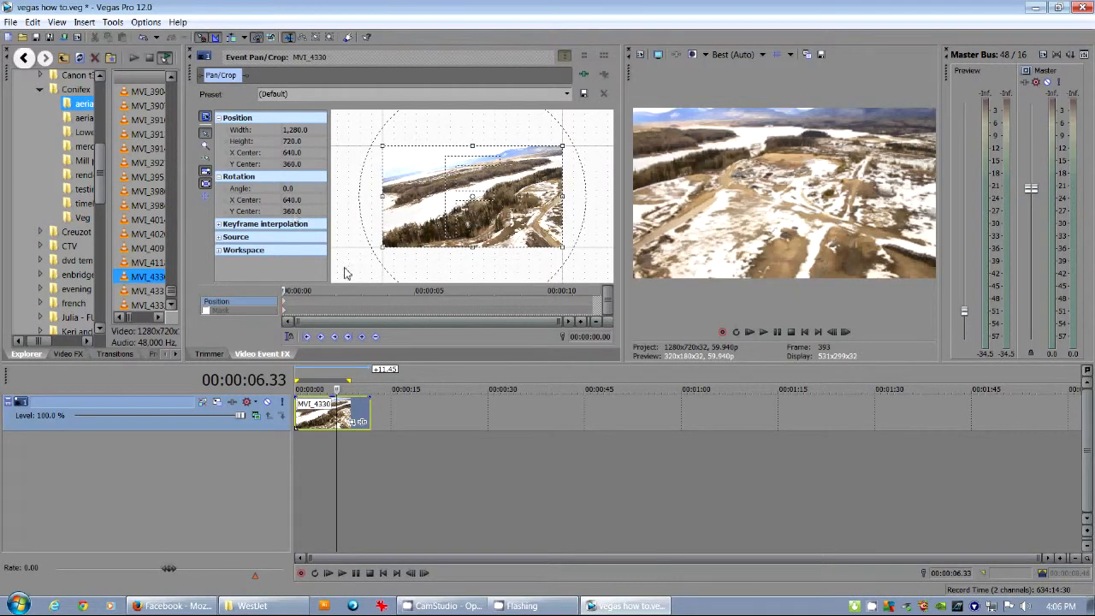
pyautogui.moveTo(206, 176)
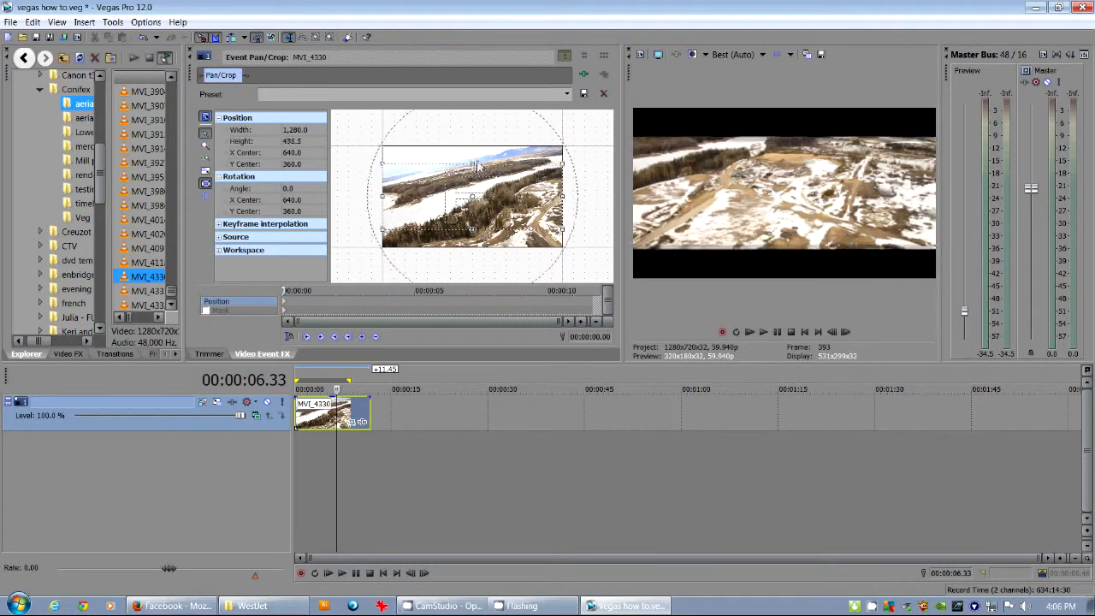
# Step: Enlarge the crop frame taller and wider past the clip, leaving black borders in the preview
pyautogui.moveTo(562, 197); pyautogui.dragTo(547, 238)
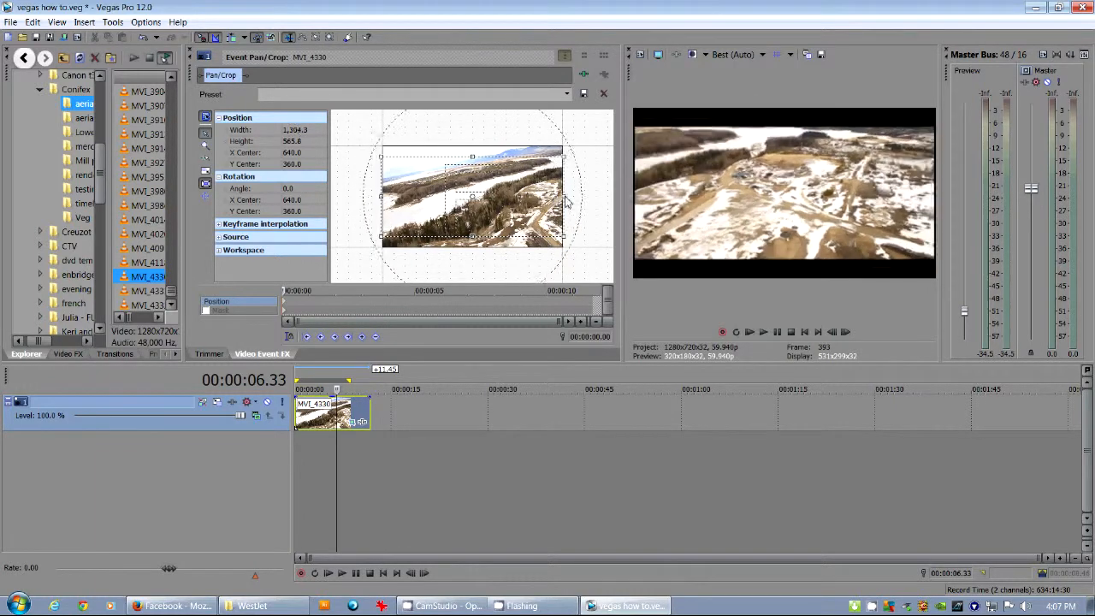
pyautogui.moveTo(564, 197); pyautogui.dragTo(572, 198)
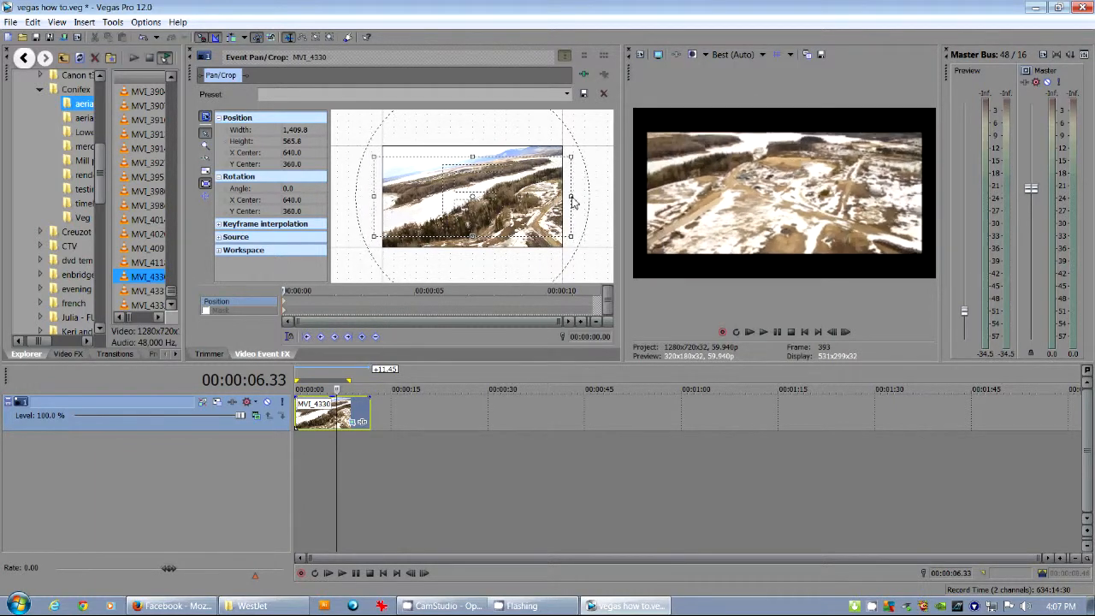
pyautogui.moveTo(571, 195); pyautogui.dragTo(561, 195)
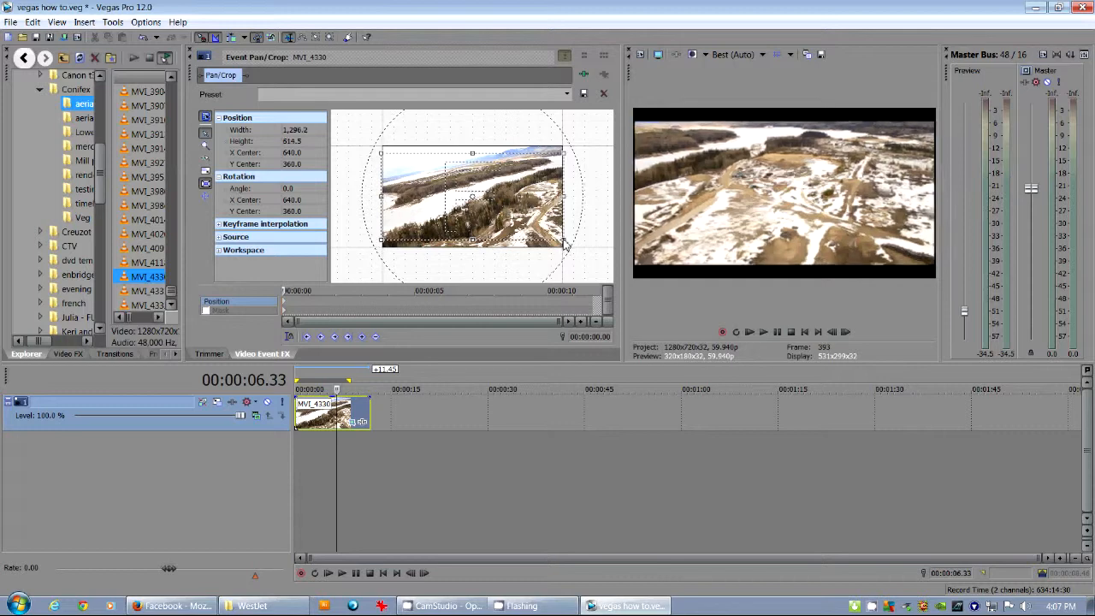
pyautogui.moveTo(565, 243); pyautogui.dragTo(566, 271)
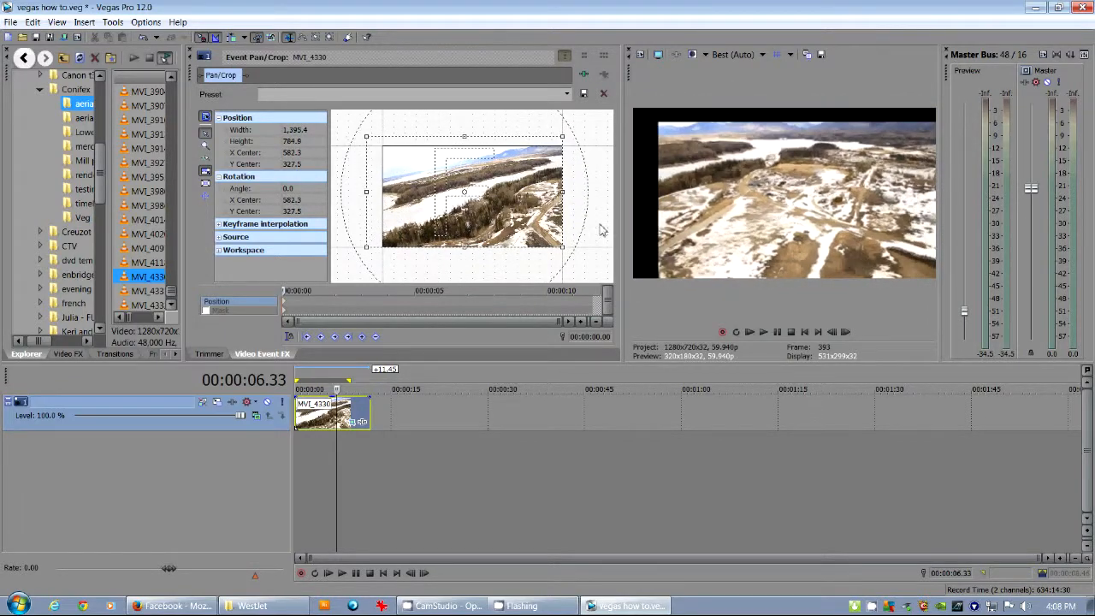
# Step: Shrink the crop frame to zoom in, then restore it to the full picture
pyautogui.moveTo(563, 248); pyautogui.dragTo(495, 248)
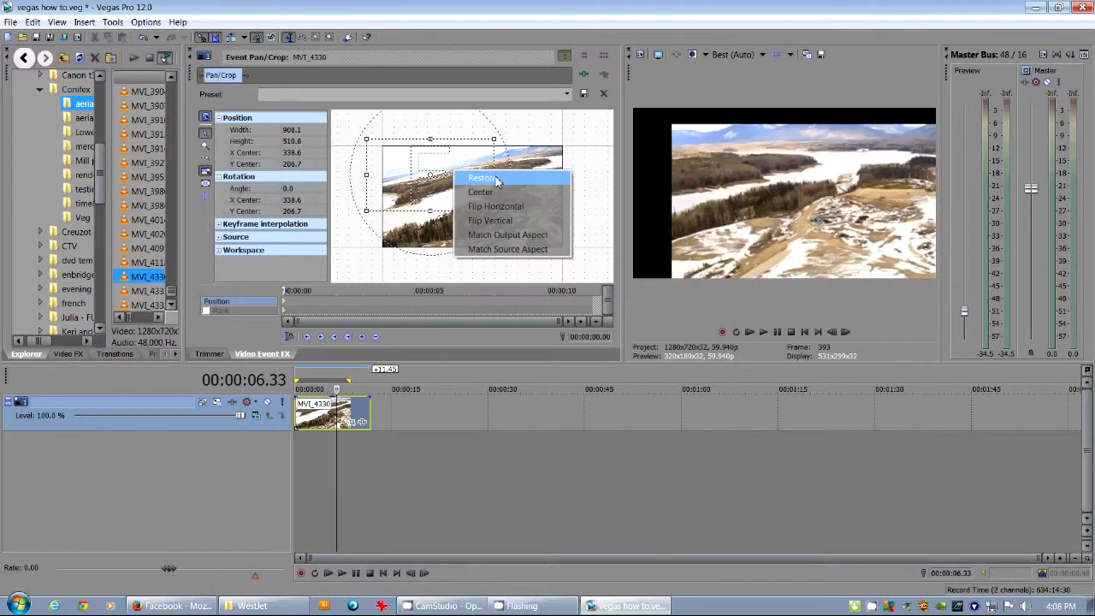
pyautogui.click(479, 178)
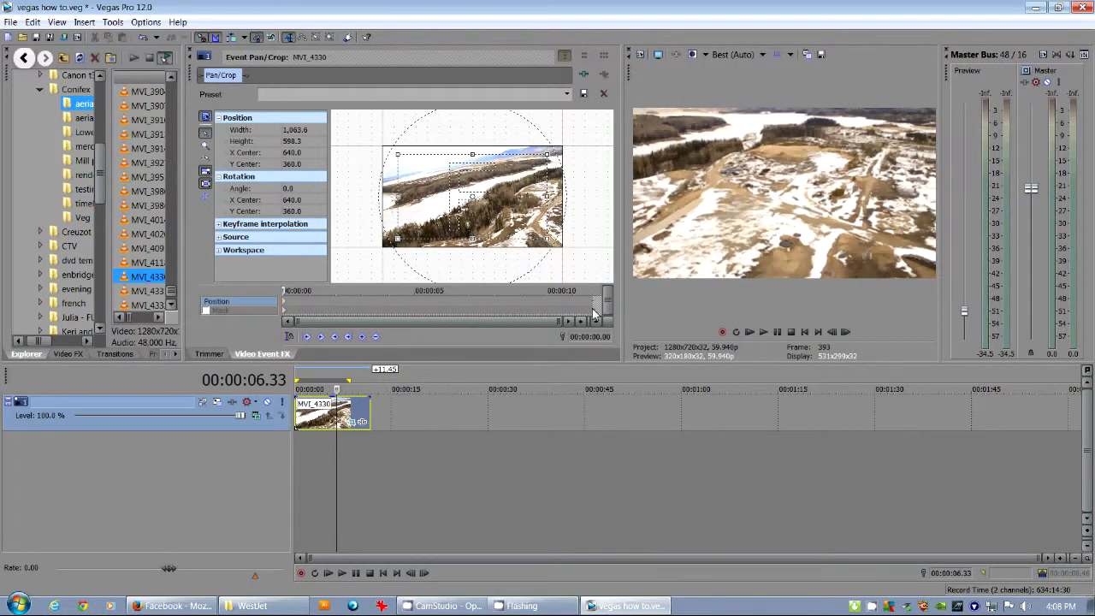
pyautogui.moveTo(647, 294)
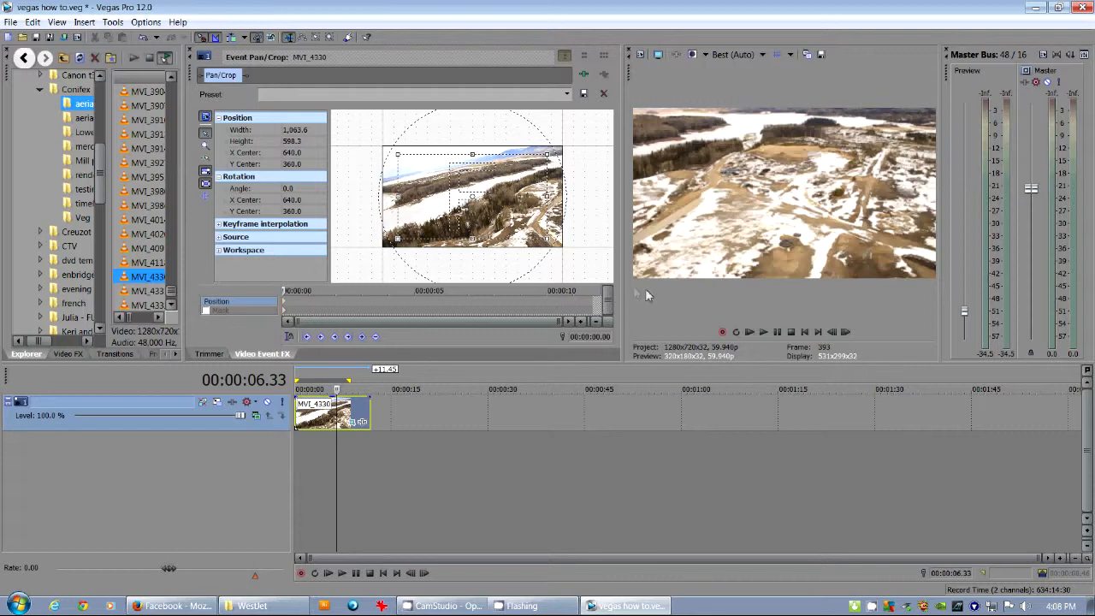
pyautogui.rightClick(472, 197)
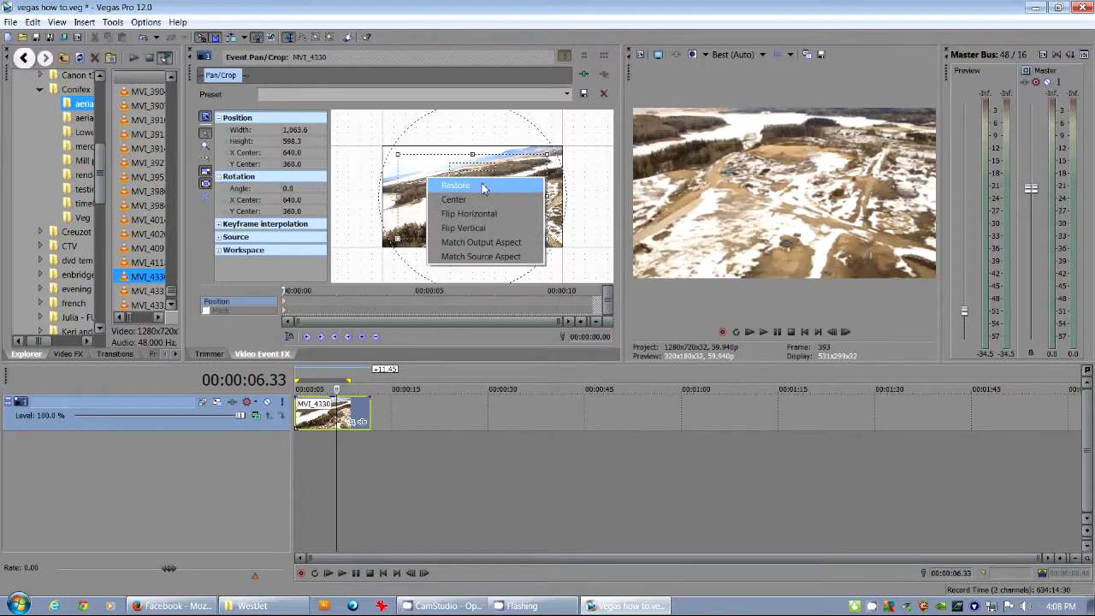
pyautogui.click(455, 185)
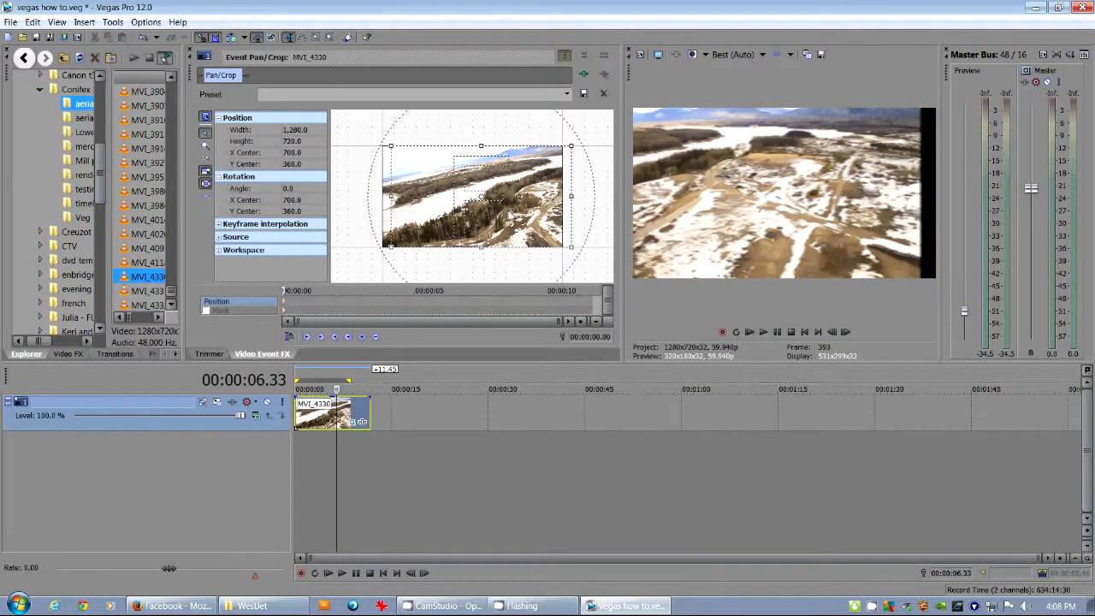
# Step: Pan the crop frame across the shot and move it back to the centred default framing
pyautogui.moveTo(481, 196); pyautogui.dragTo(498, 197)
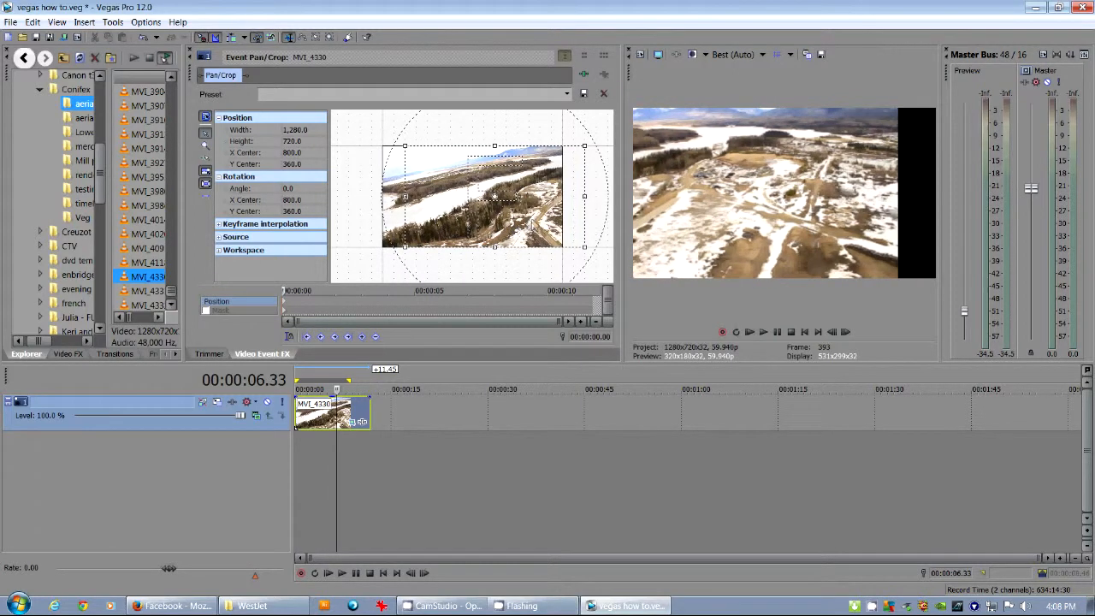
pyautogui.moveTo(493, 195); pyautogui.dragTo(468, 195)
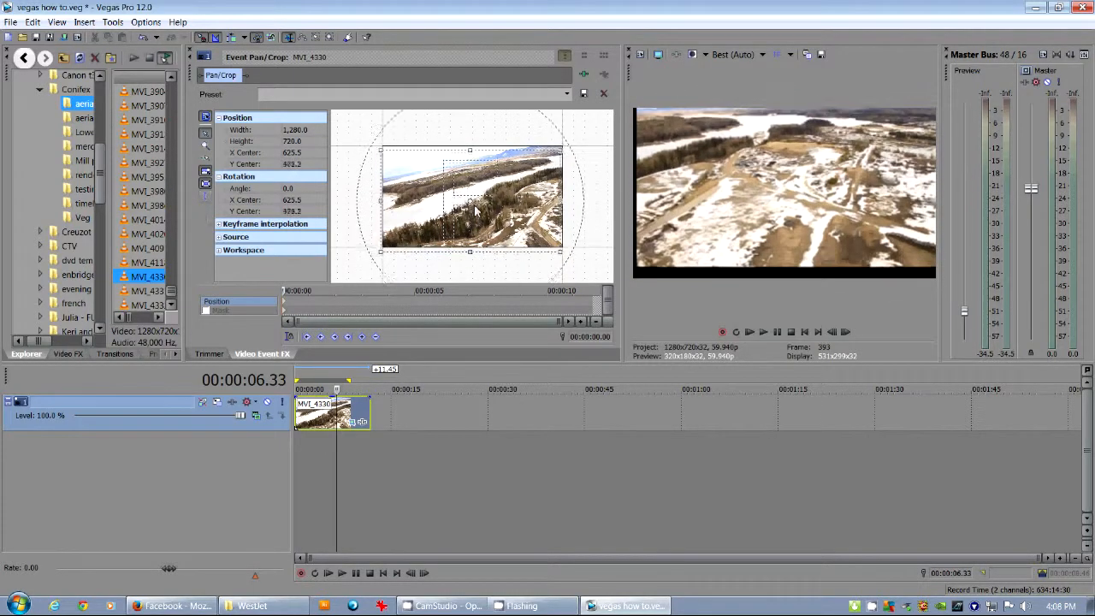
pyautogui.moveTo(470, 208); pyautogui.dragTo(471, 174)
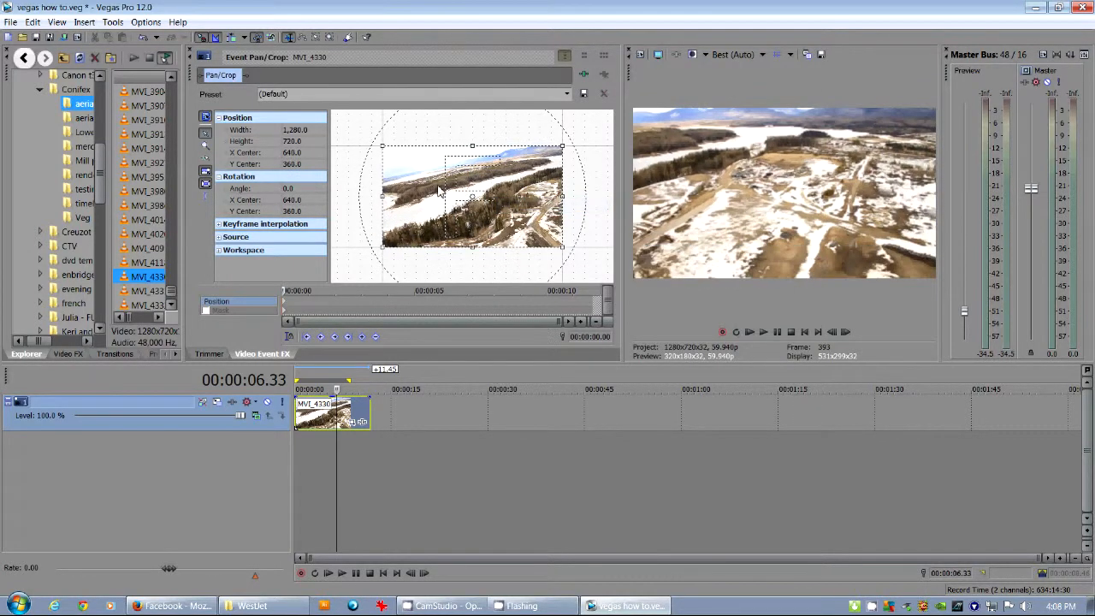
pyautogui.moveTo(590, 291)
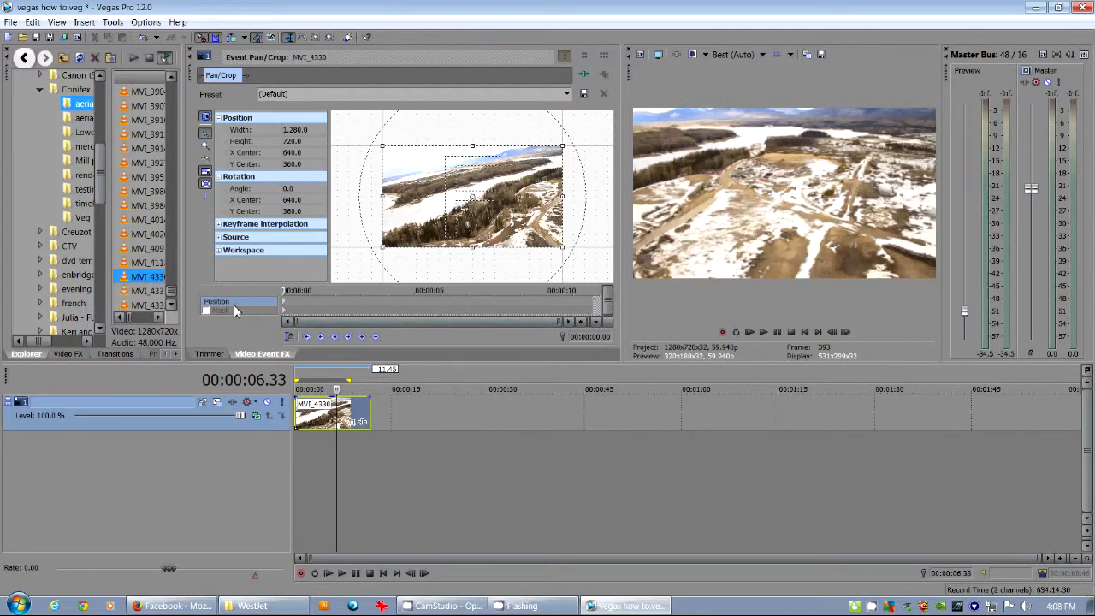
pyautogui.moveTo(213, 311)
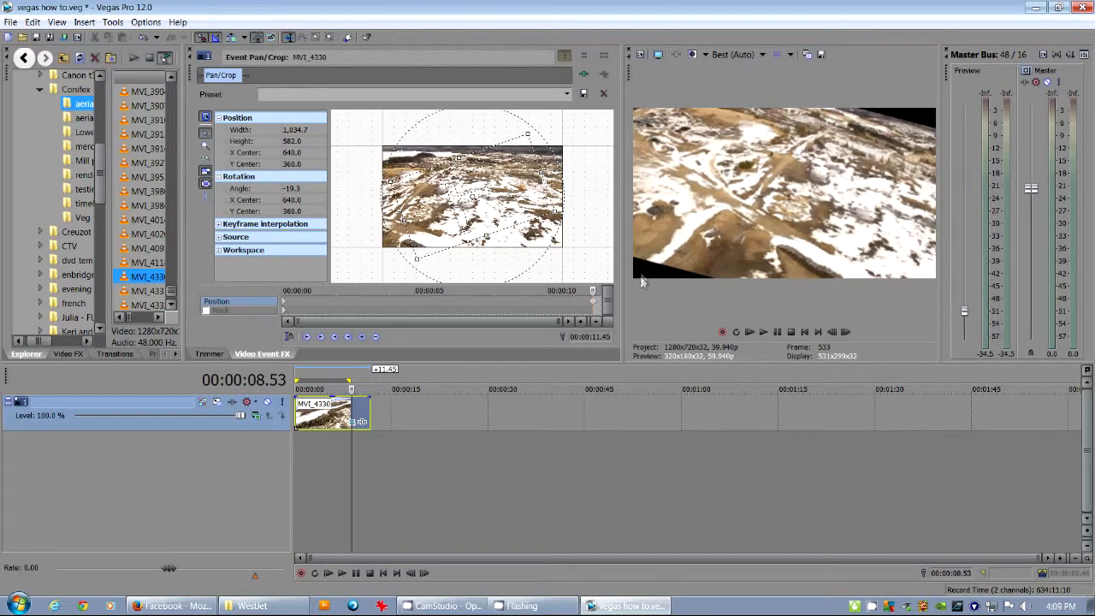
# Step: Restore the tilted, resized crop frame to its original framing via the context menu
pyautogui.rightClick(470, 205)
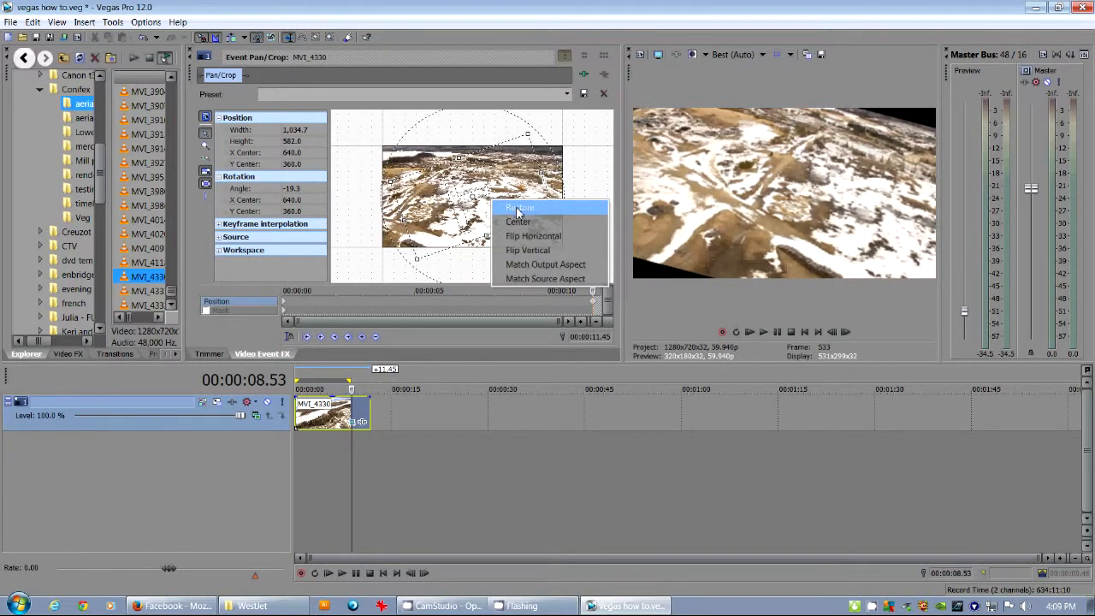
pyautogui.click(520, 208)
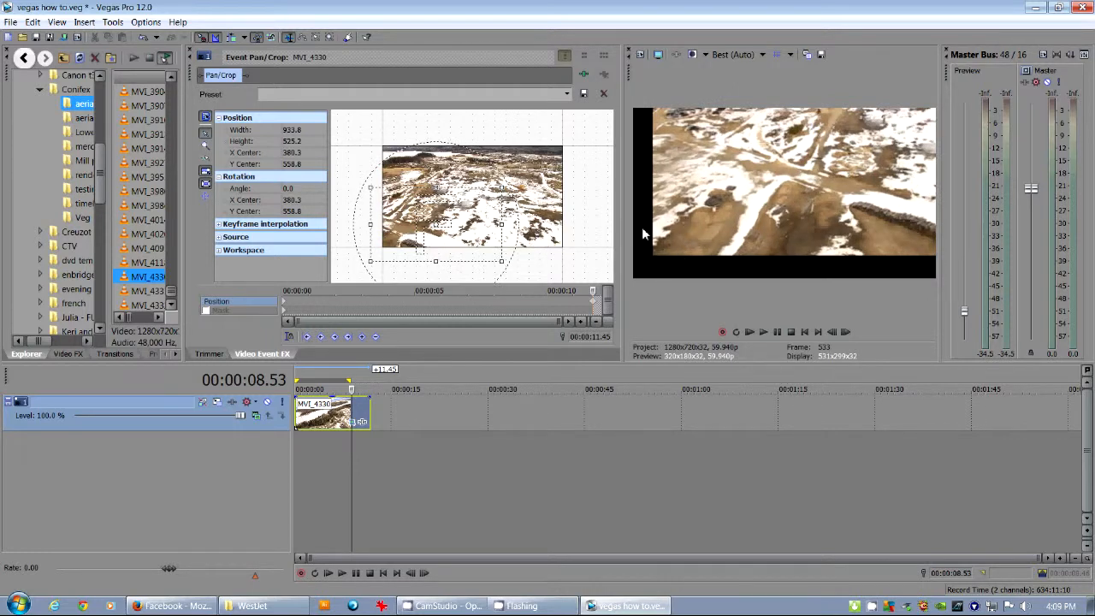
pyautogui.moveTo(643, 190)
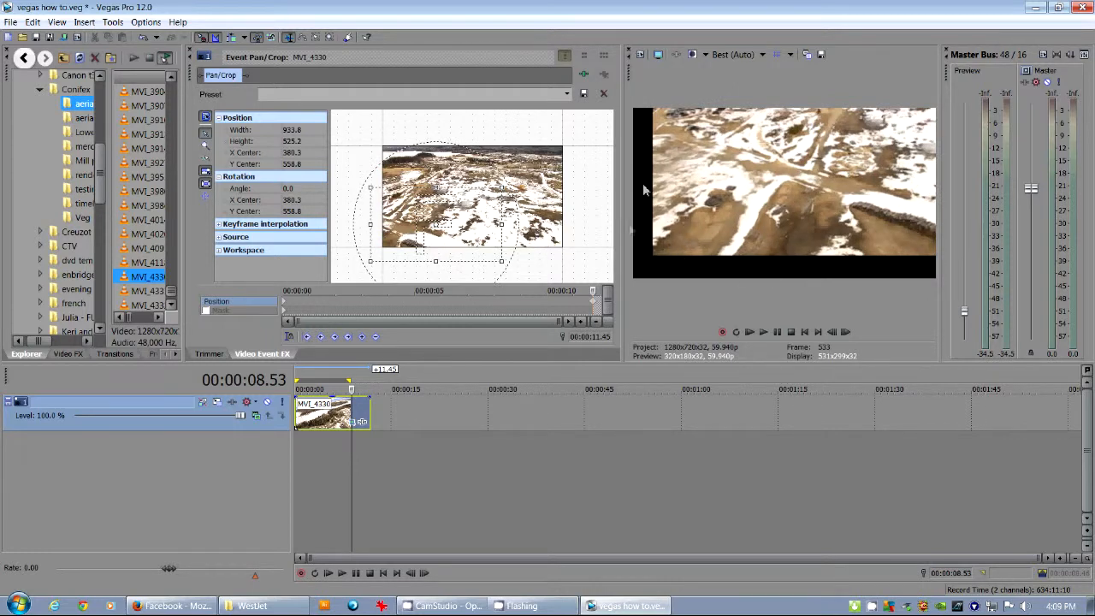
pyautogui.rightClick(471, 214)
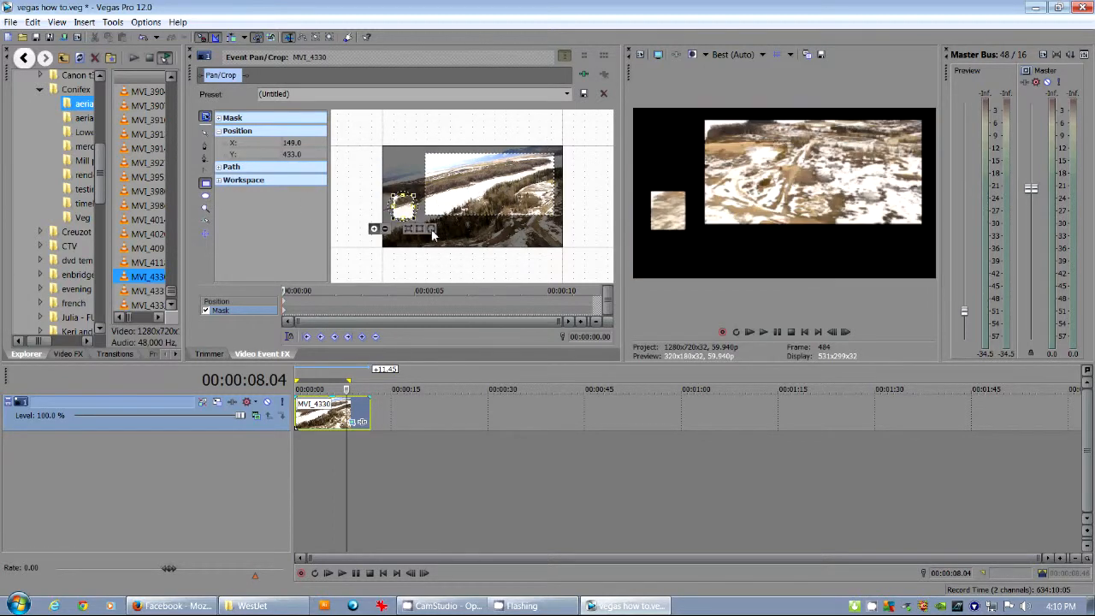
# Step: Draw several rectangular mask shapes over the lower part of the aerial clip
pyautogui.moveTo(402, 205); pyautogui.dragTo(475, 231)
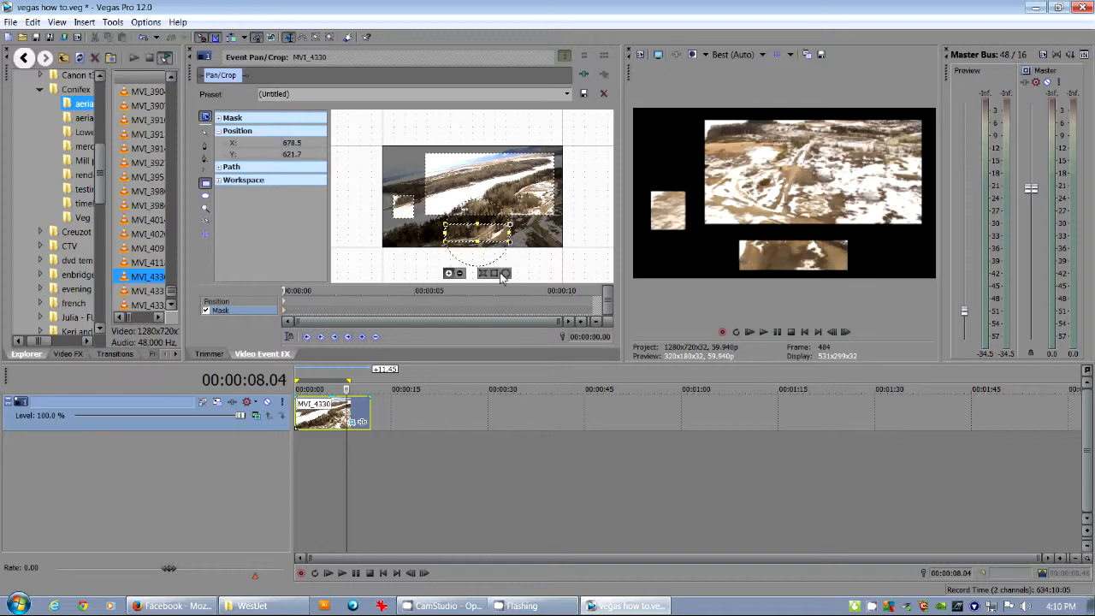
pyautogui.moveTo(496, 274)
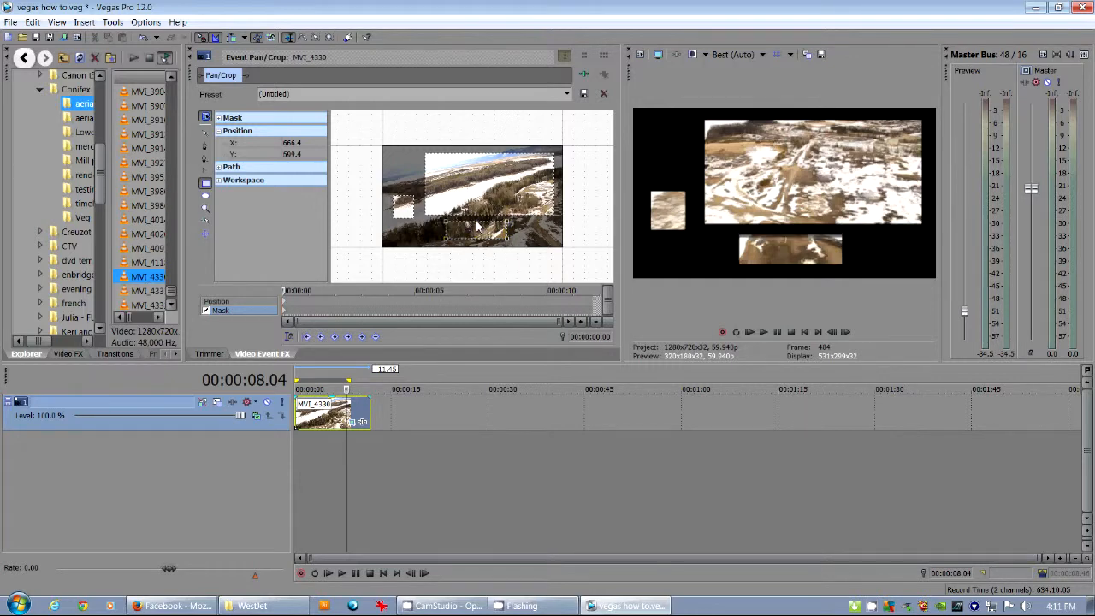
pyautogui.moveTo(478, 209); pyautogui.dragTo(477, 231)
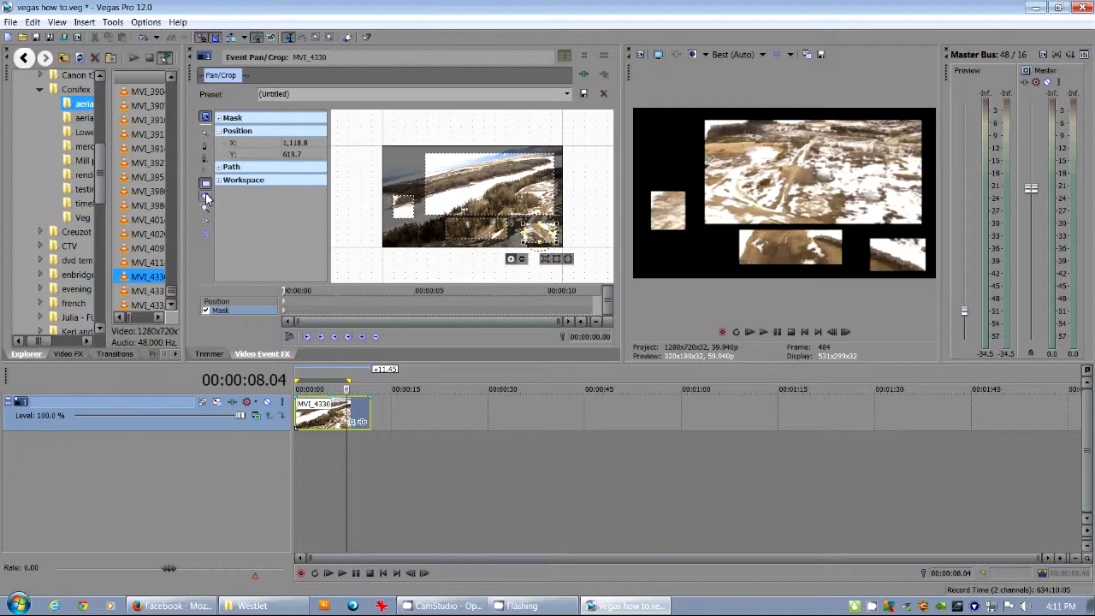
pyautogui.moveTo(505, 231); pyautogui.dragTo(407, 171)
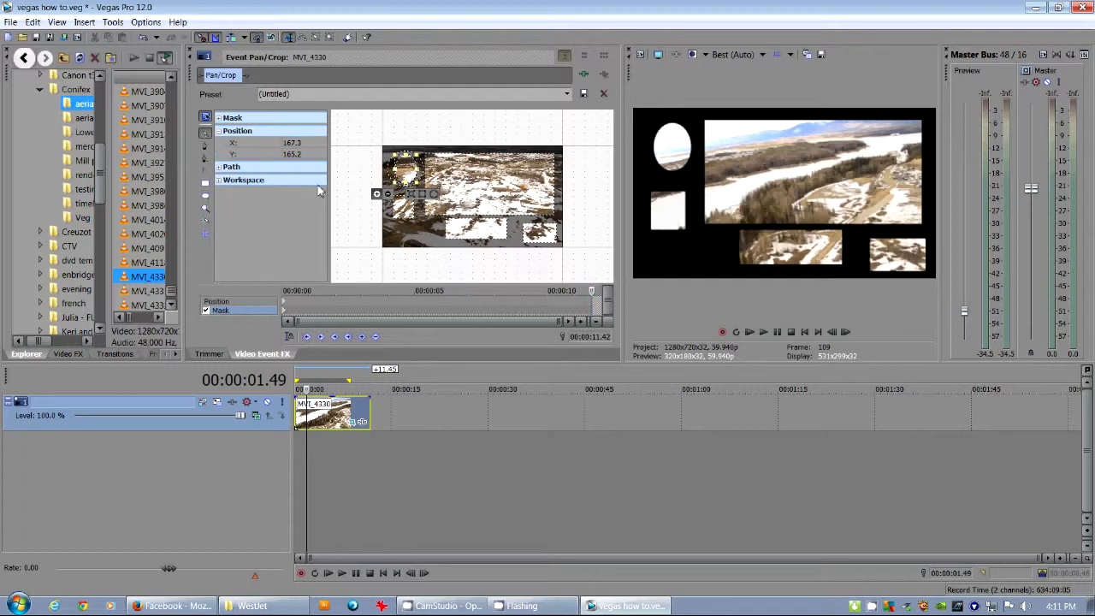
pyautogui.moveTo(414, 236)
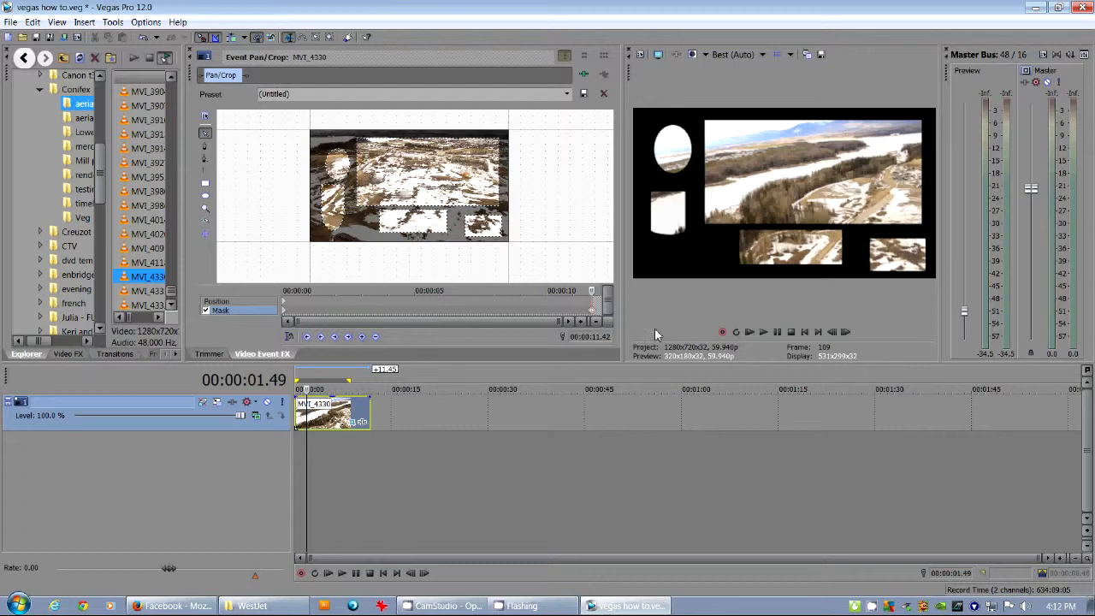
pyautogui.moveTo(599, 310)
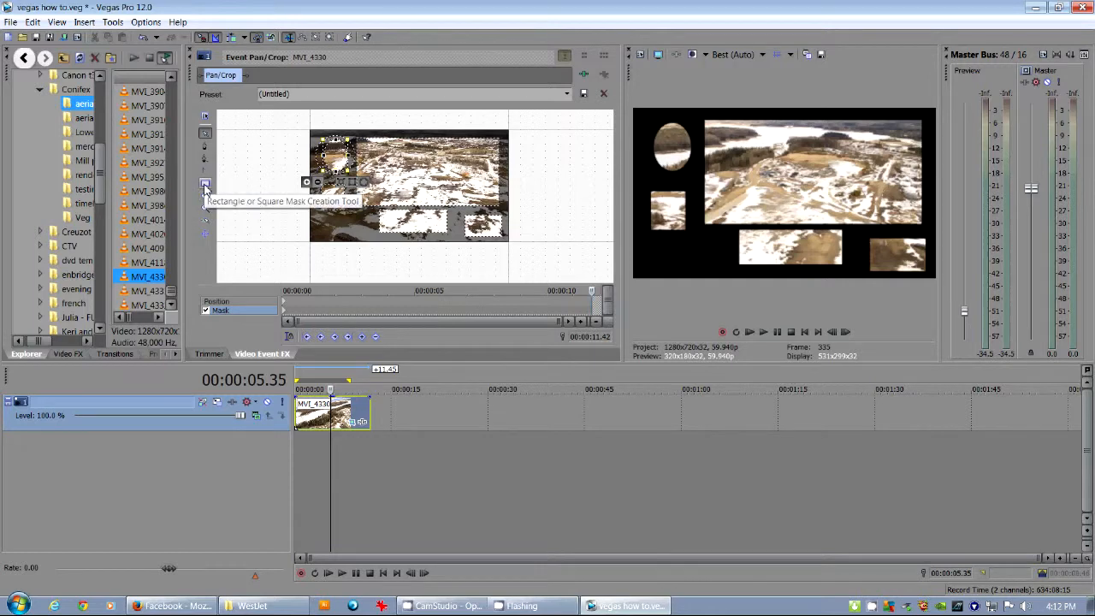
pyautogui.moveTo(205, 146)
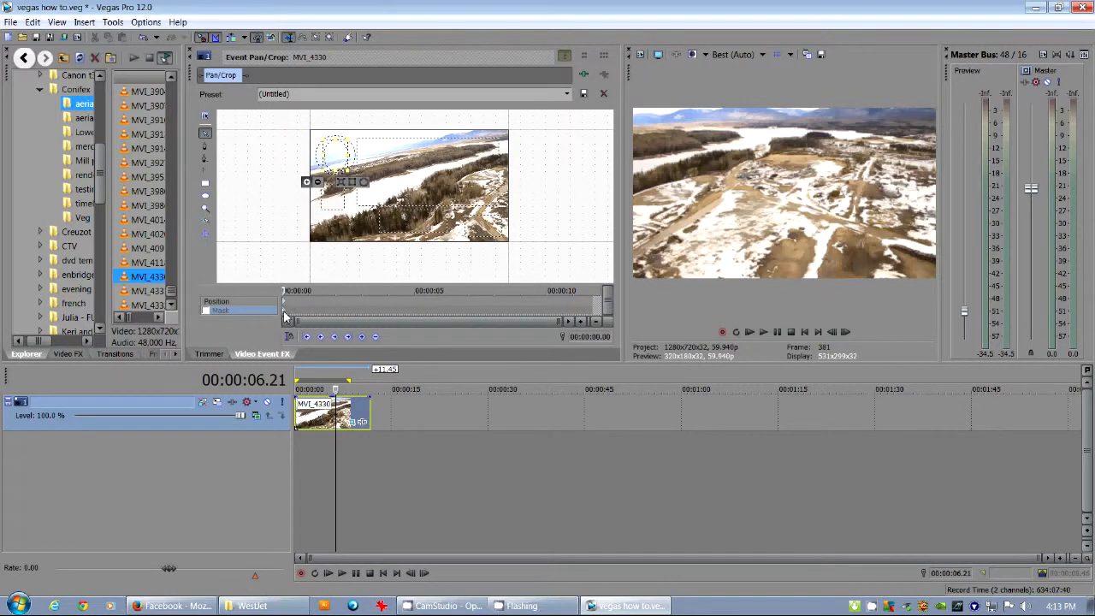
pyautogui.moveTo(370, 401)
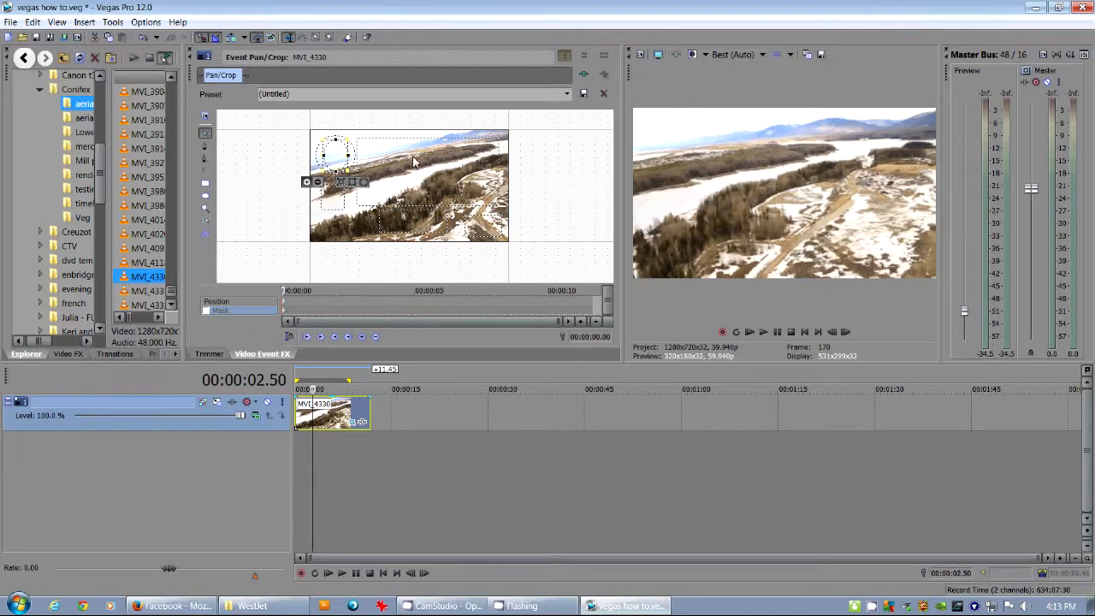
pyautogui.moveTo(349, 248)
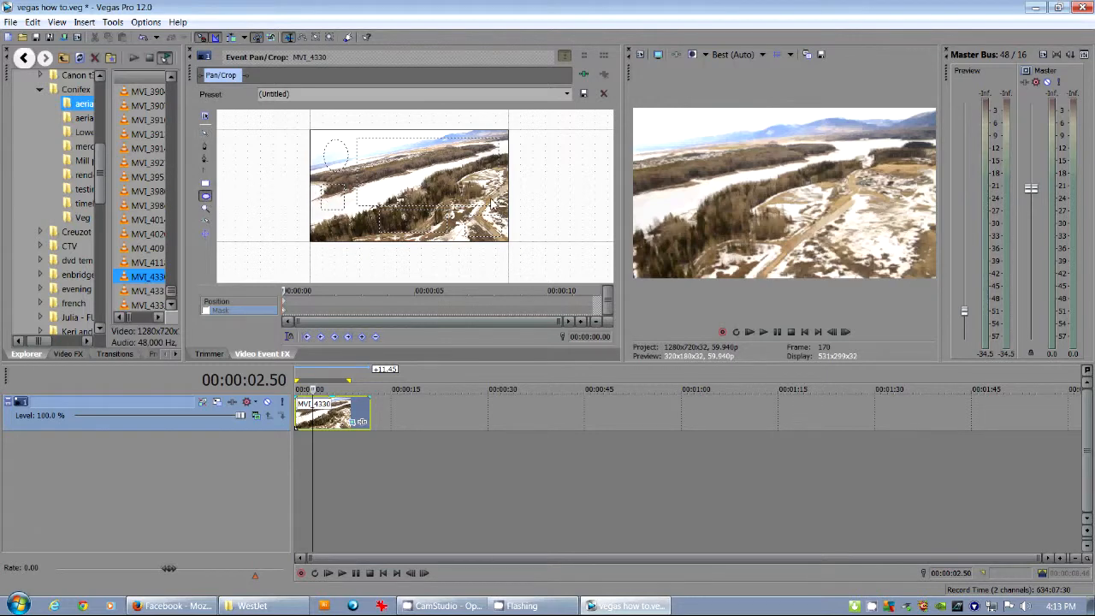
pyautogui.moveTo(352, 209)
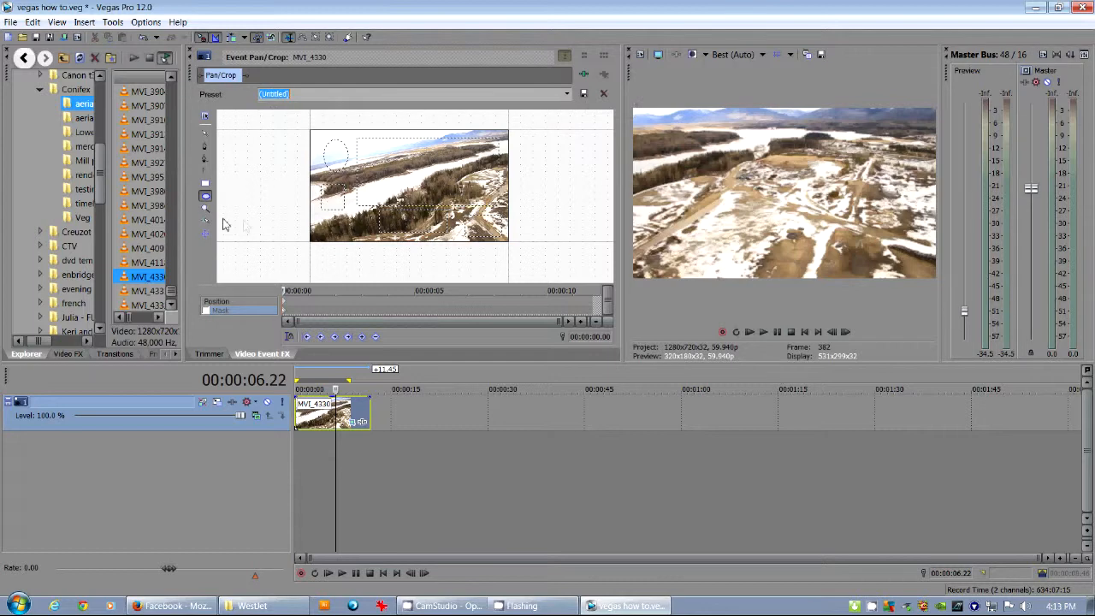
pyautogui.moveTo(351, 419)
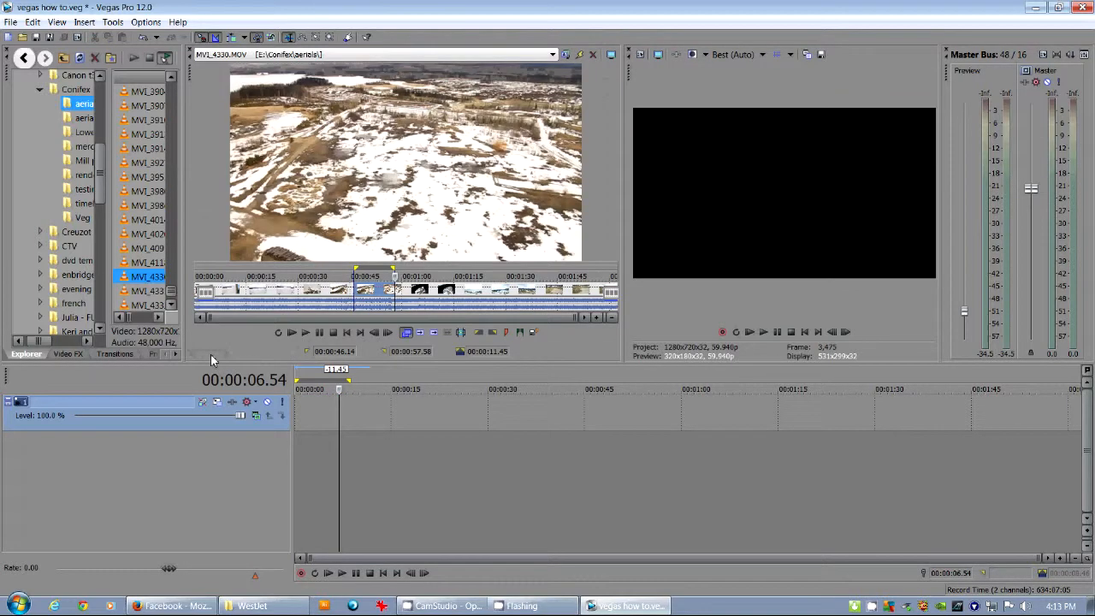
pyautogui.moveTo(289, 419)
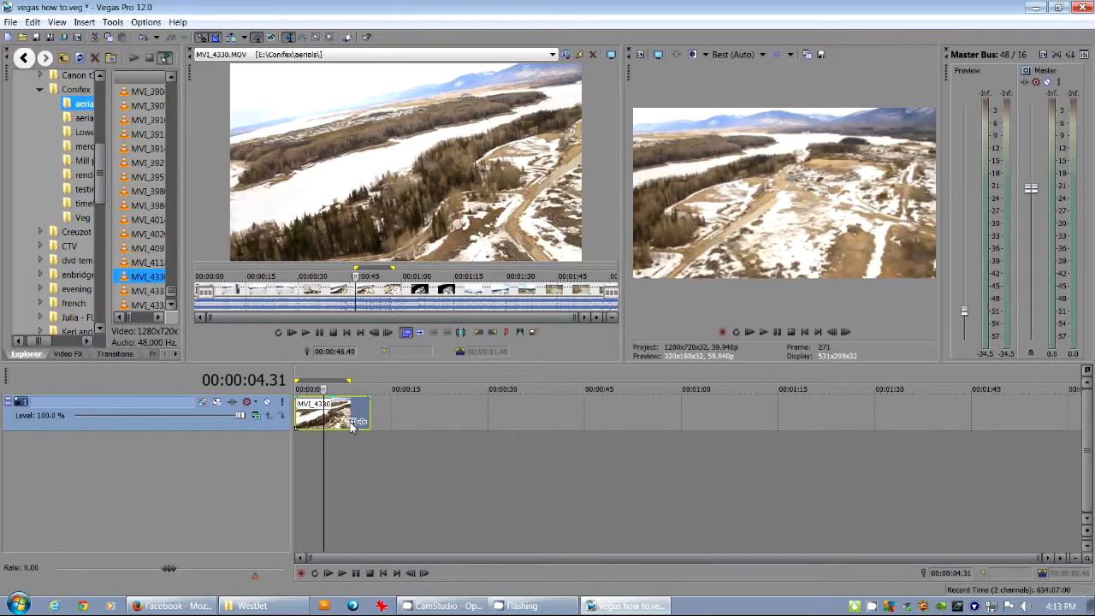
# Step: Save the clip's pan/crop animation as a new preset named 'zoom tilt'
pyautogui.click(353, 421)
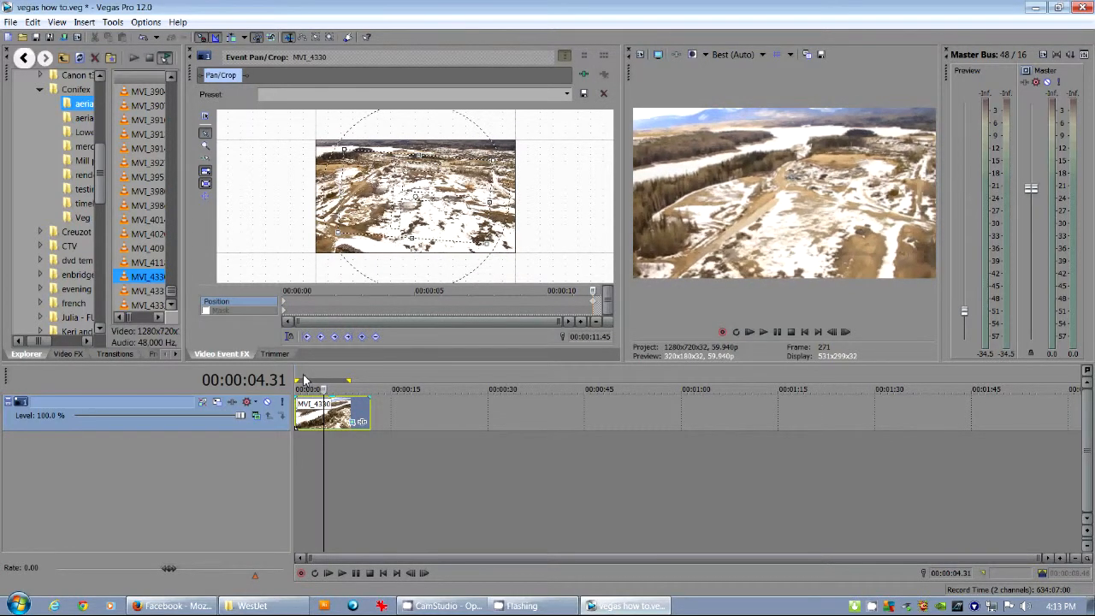
pyautogui.click(763, 332)
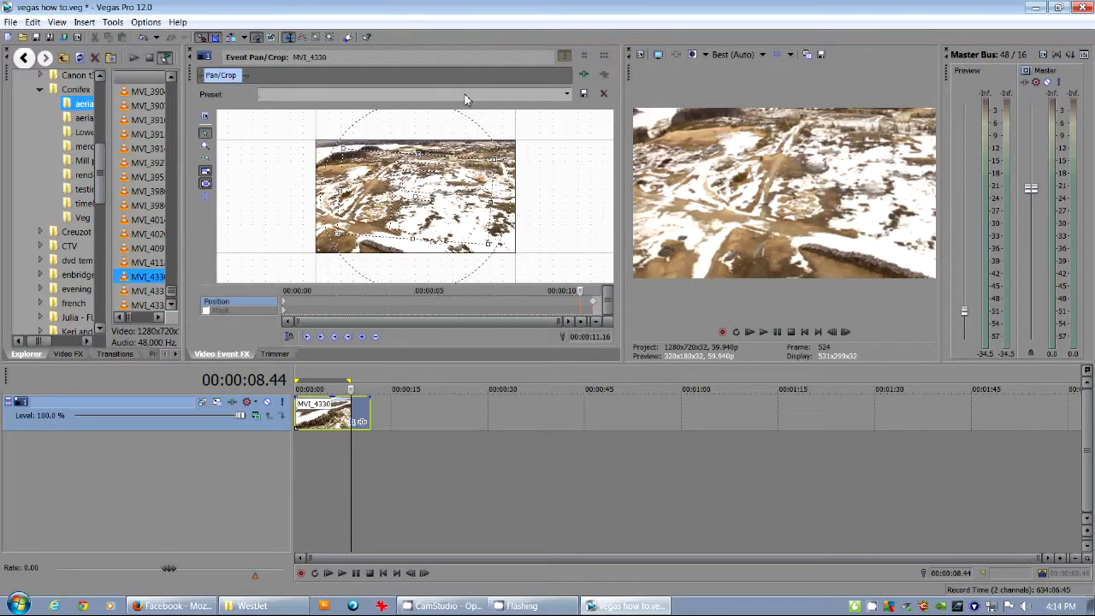
pyautogui.write('zoom')
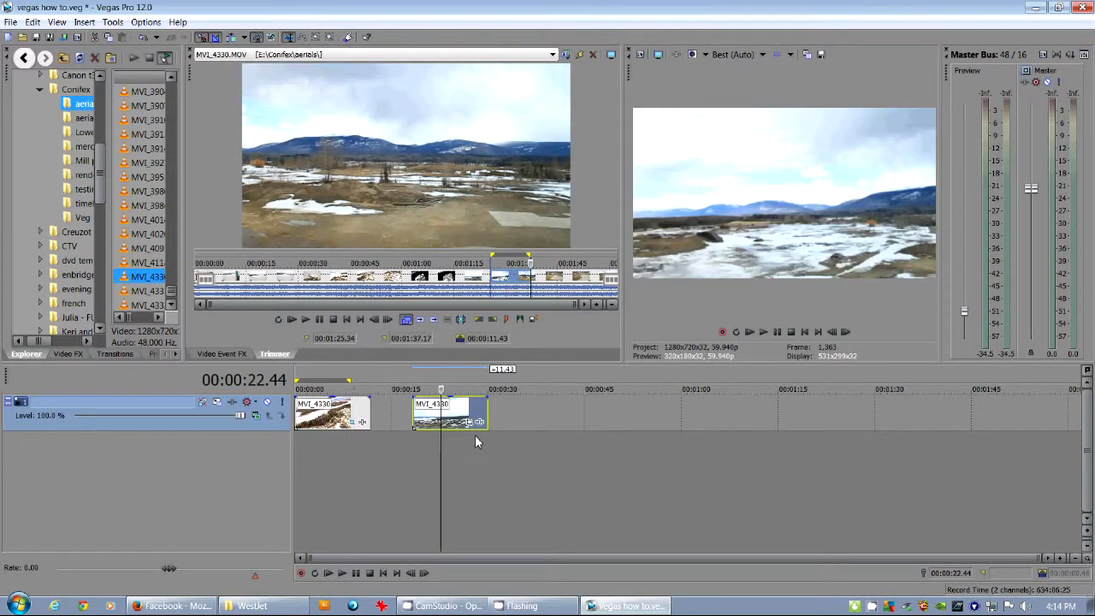
# Step: Apply the saved zoom tilt pan/crop preset to the second aerial clip
pyautogui.click(568, 95)
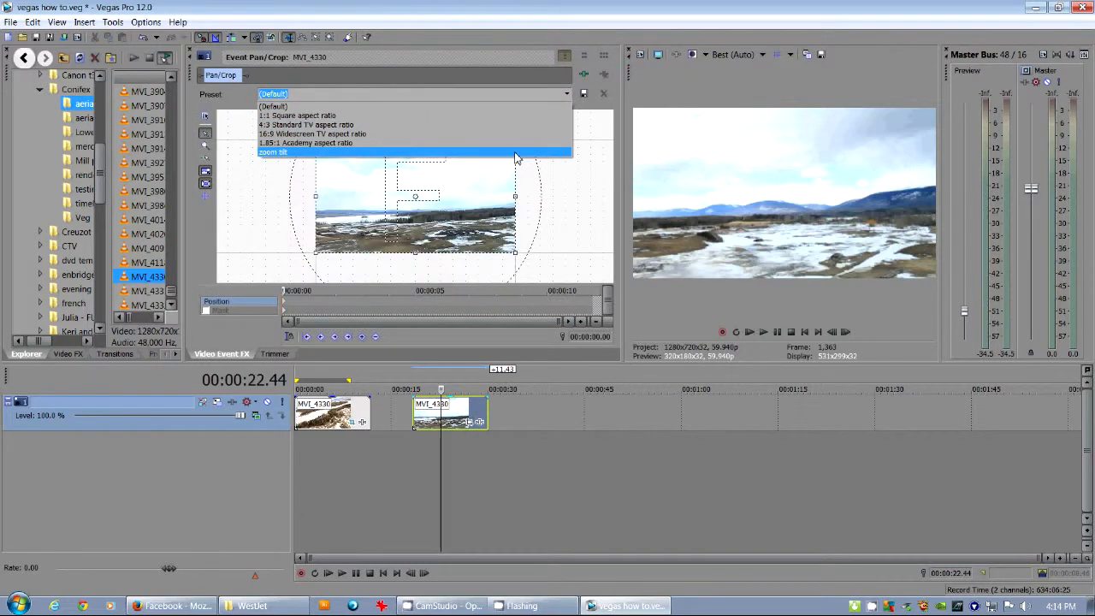
pyautogui.click(272, 153)
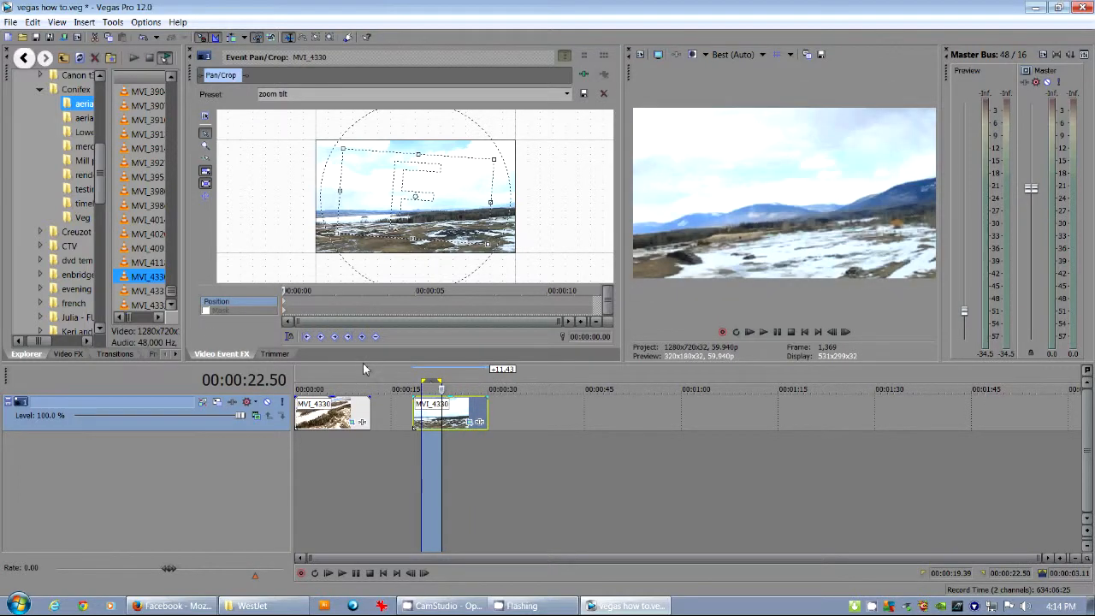
pyautogui.moveTo(154, 363)
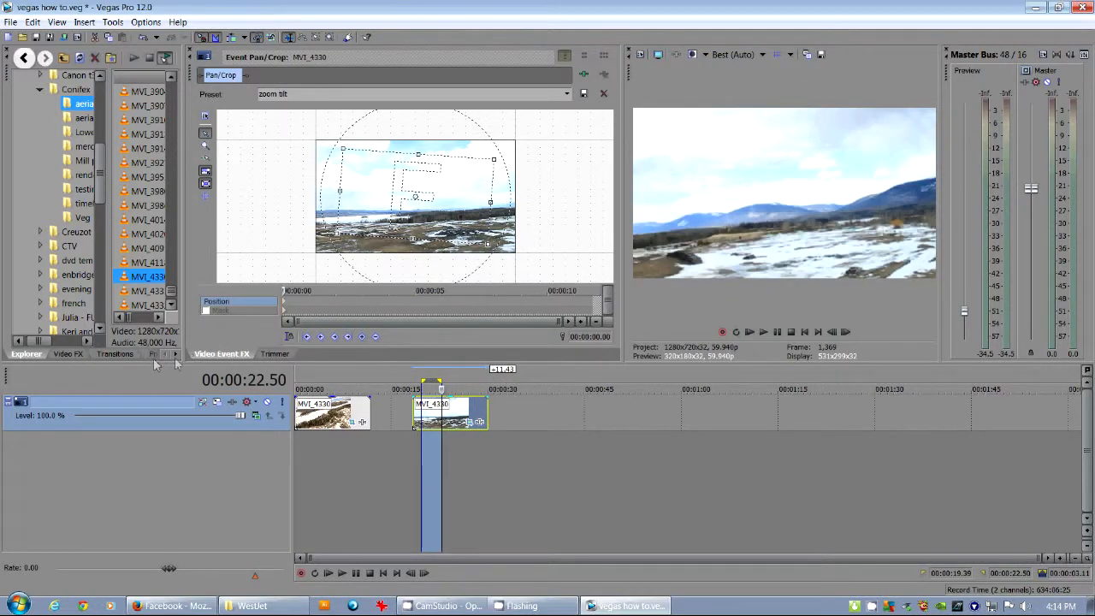
pyautogui.click(115, 353)
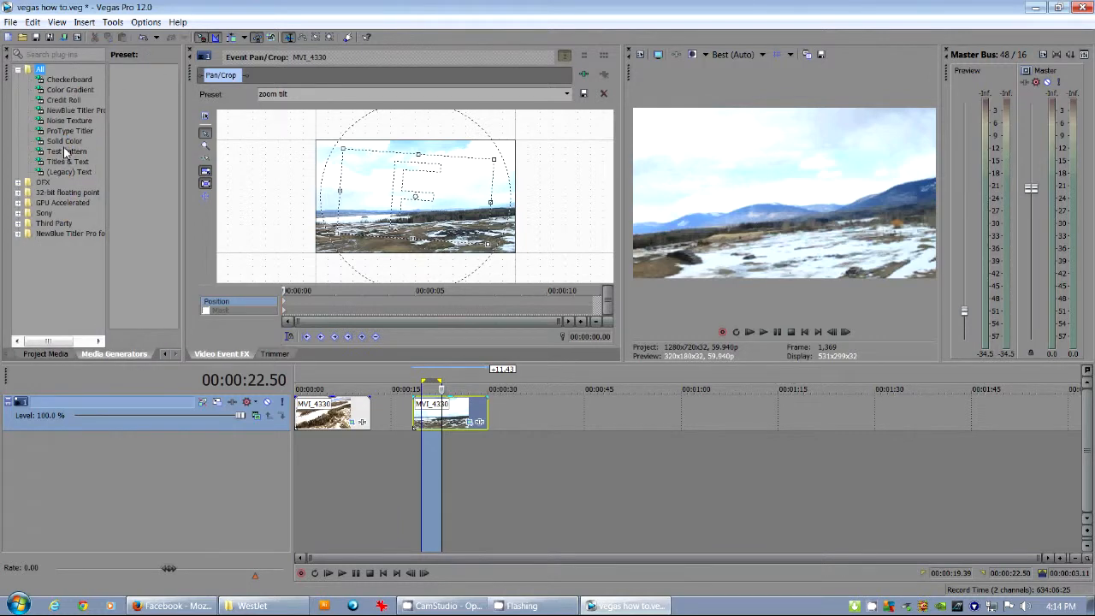
# Step: Place an SMPTE Bars test pattern after the clips and give it the zoom tilt pan/crop preset
pyautogui.click(67, 150)
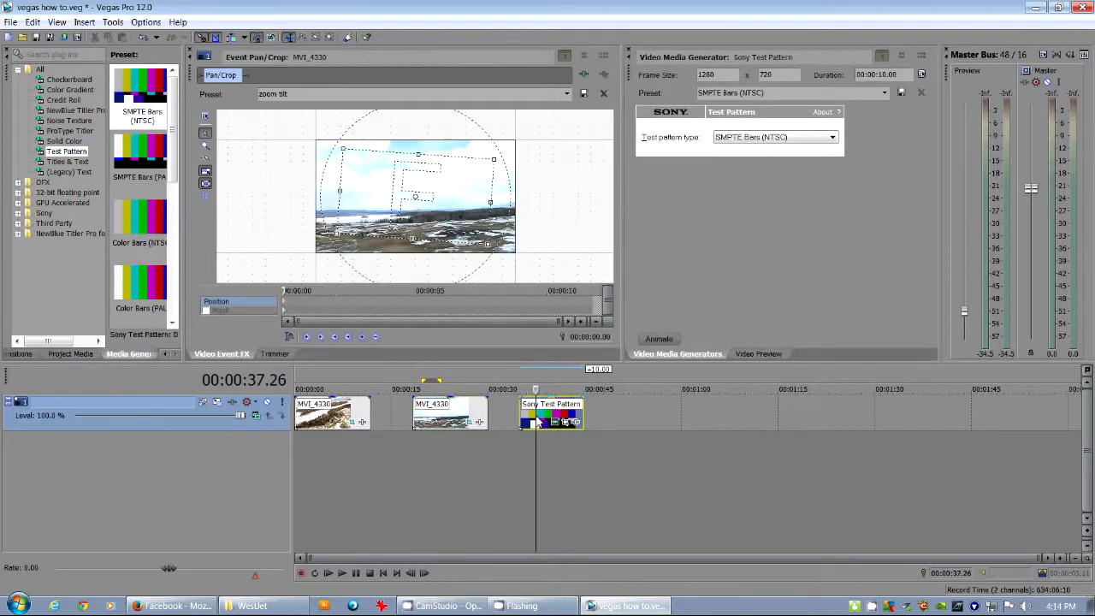
pyautogui.click(551, 411)
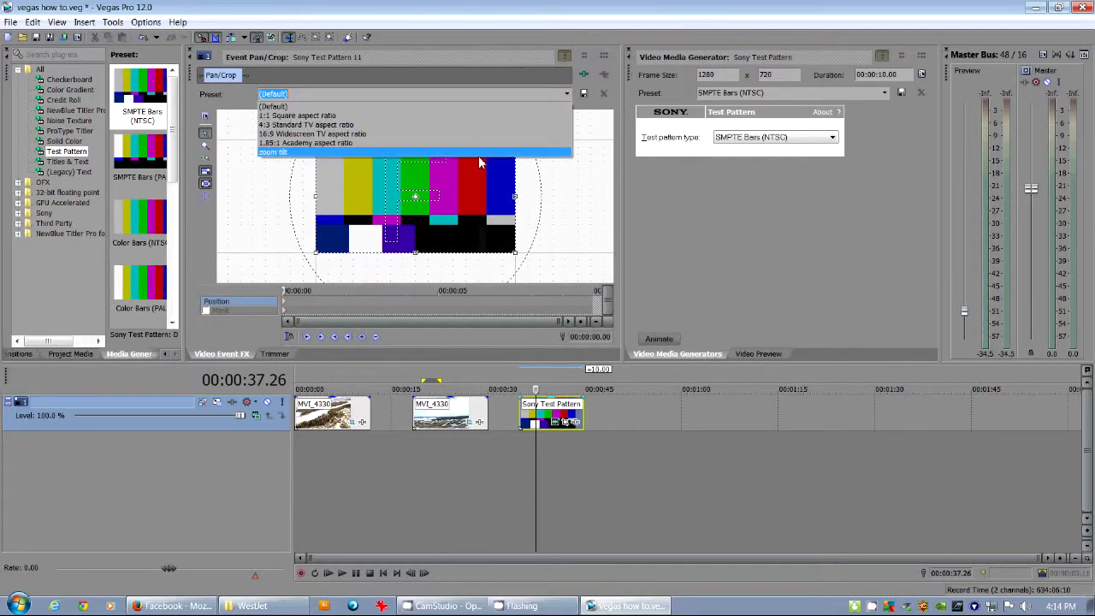
pyautogui.click(274, 151)
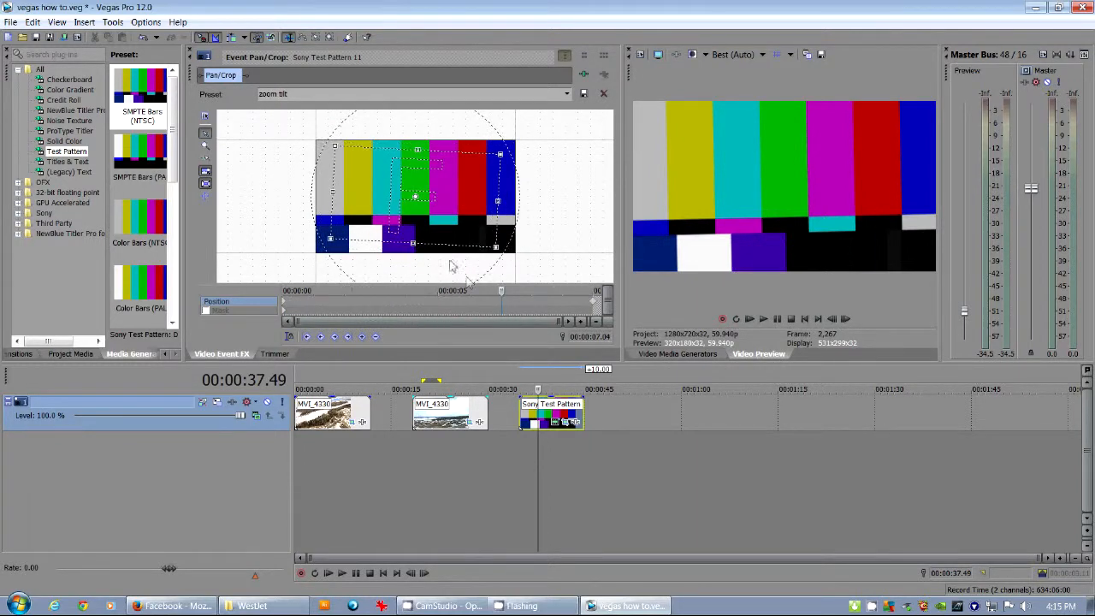
# Step: Review the test pattern's generator settings and return to the Media Generators list
pyautogui.click(677, 352)
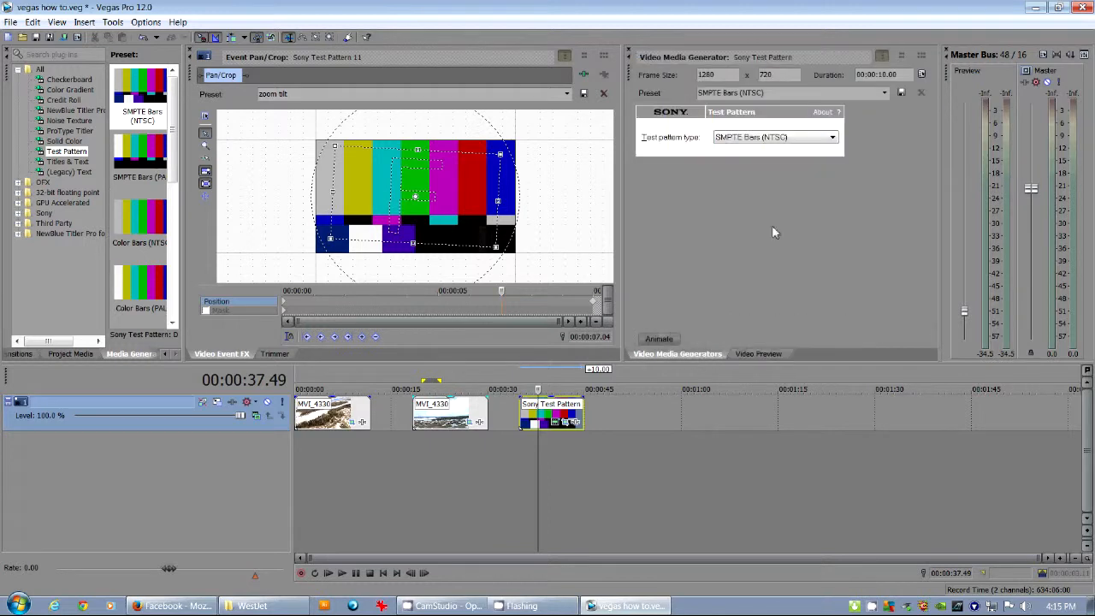
pyautogui.click(830, 137)
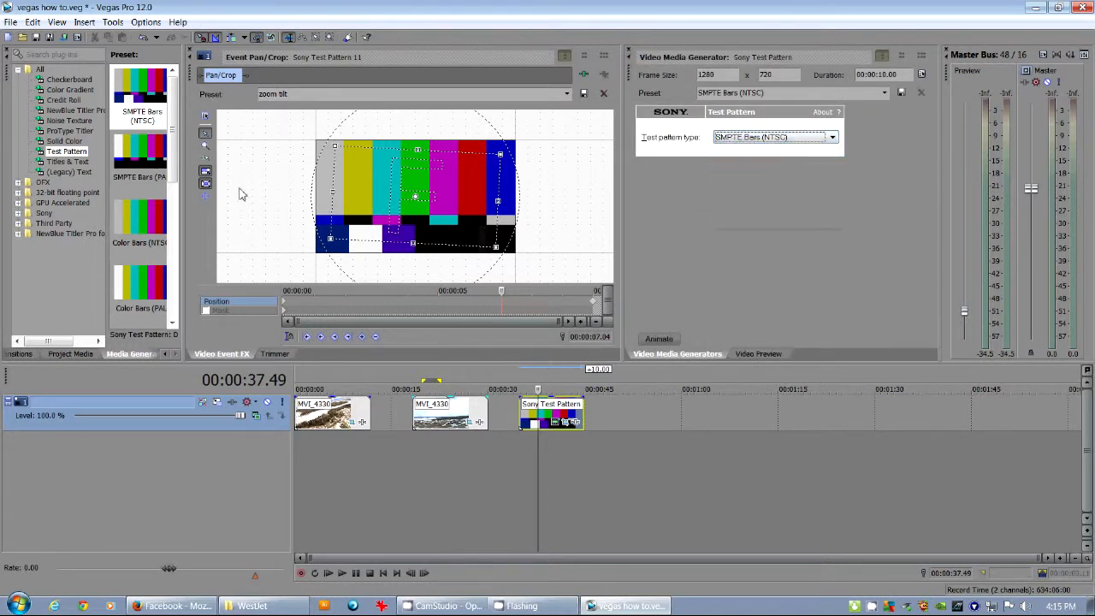
pyautogui.click(65, 140)
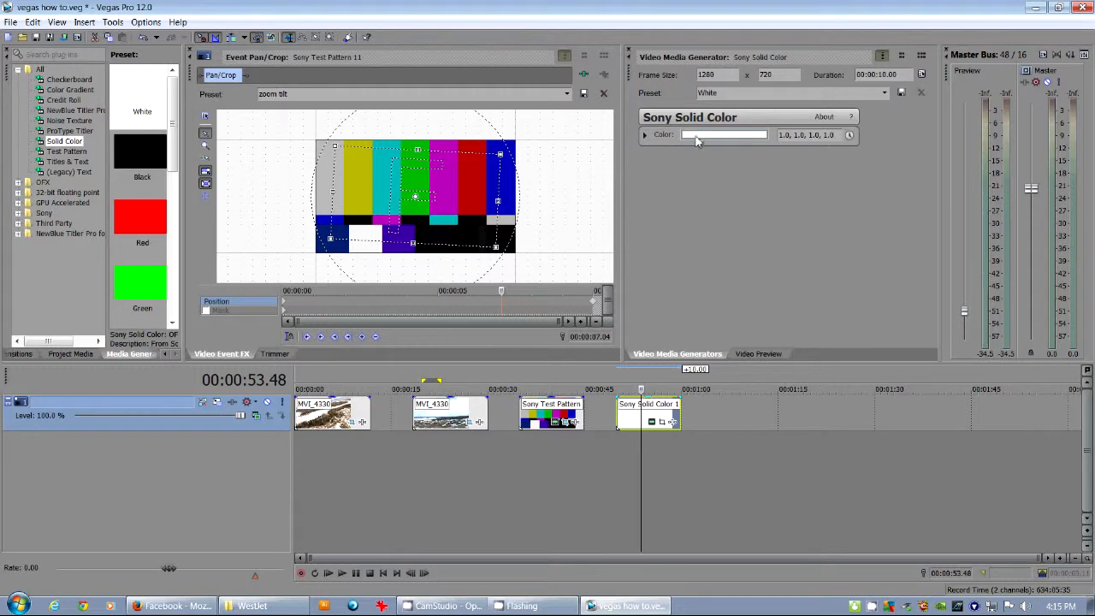
# Step: Set the Solid Color event's color to a pink shade from the picker
pyautogui.click(724, 134)
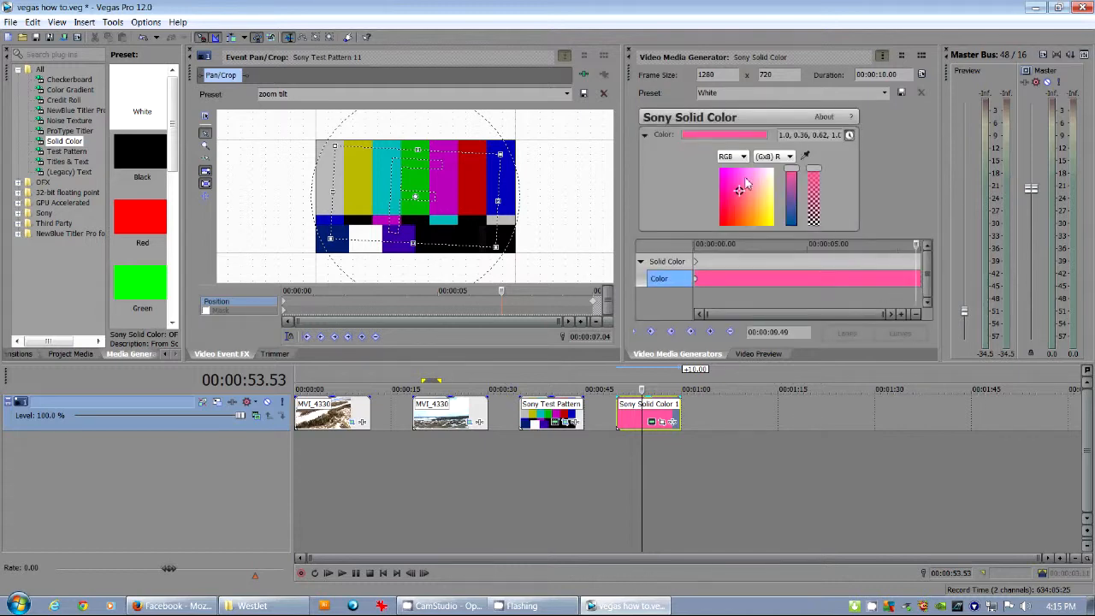
pyautogui.click(761, 211)
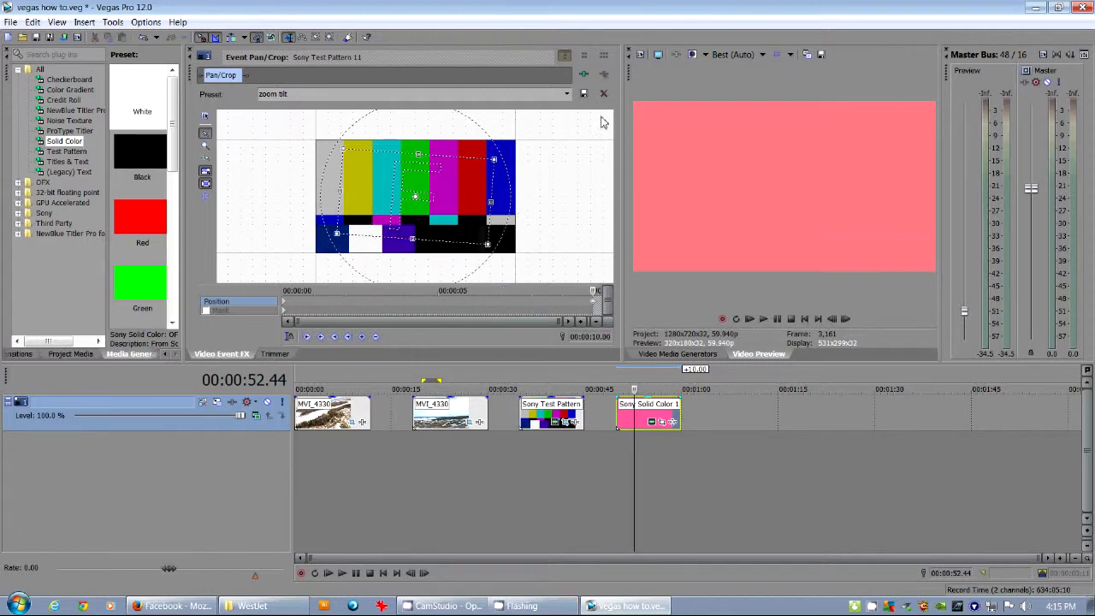
pyautogui.moveTo(585, 58)
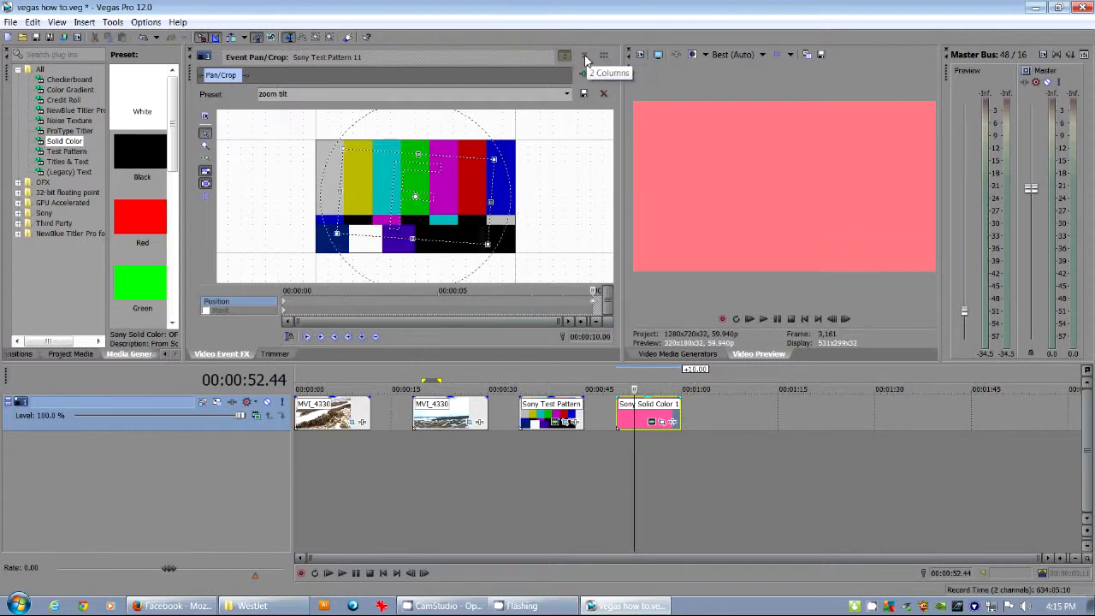
pyautogui.moveTo(539, 253)
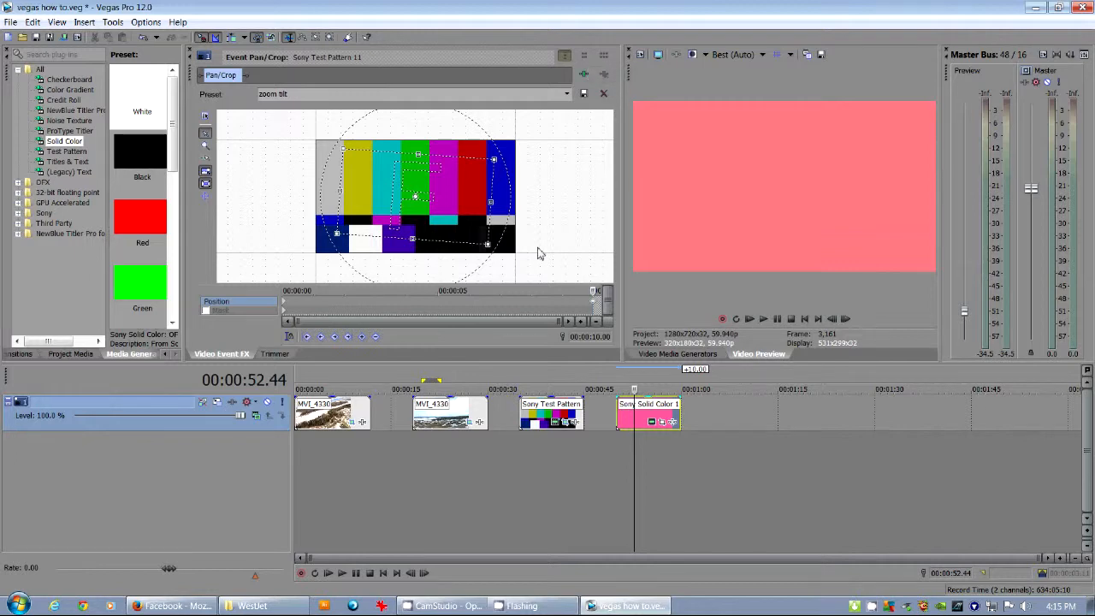